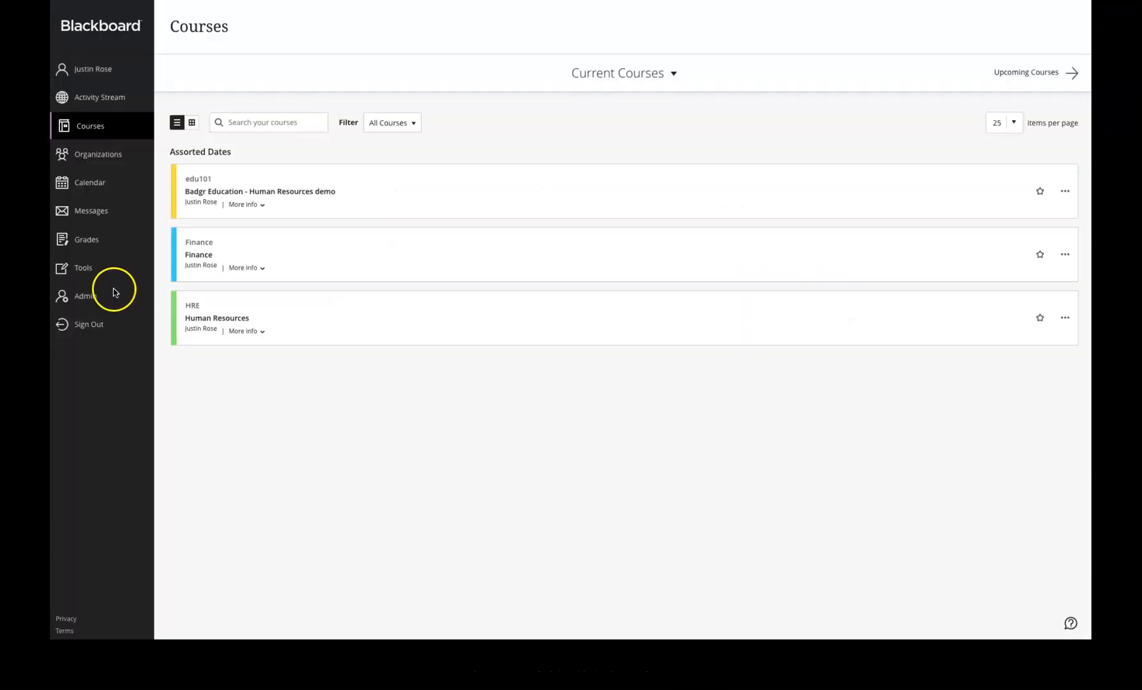
- Launch Badgr Staging Admin from the Administrator Panel and enter its deployment administration
click(83, 296)
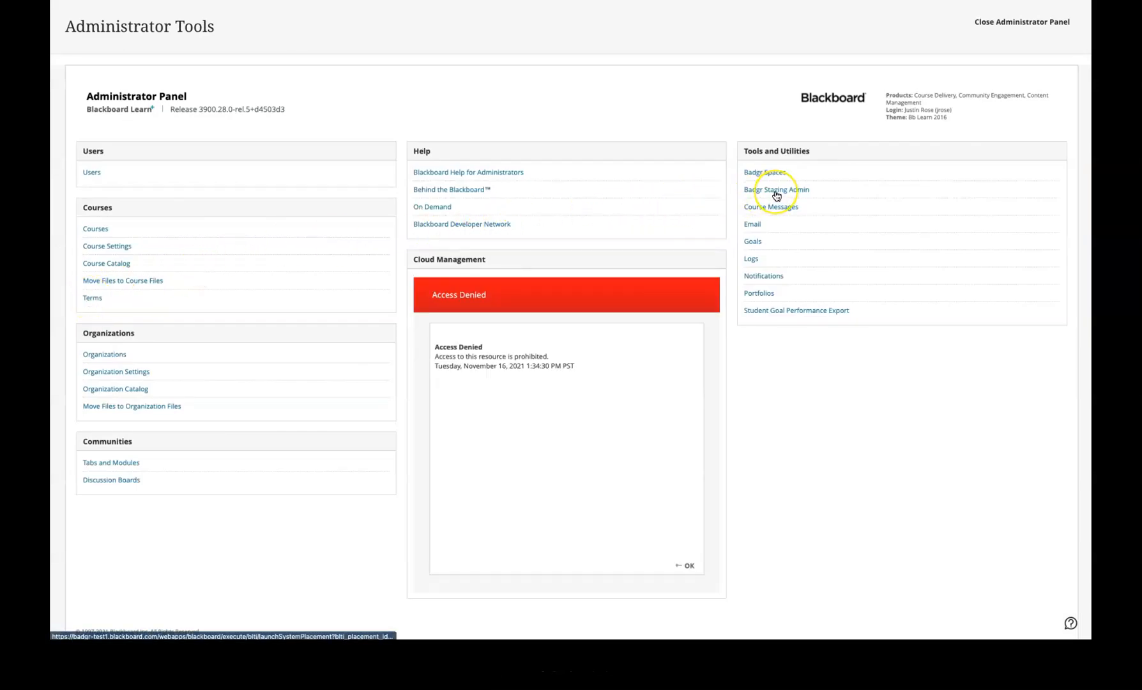
click(777, 189)
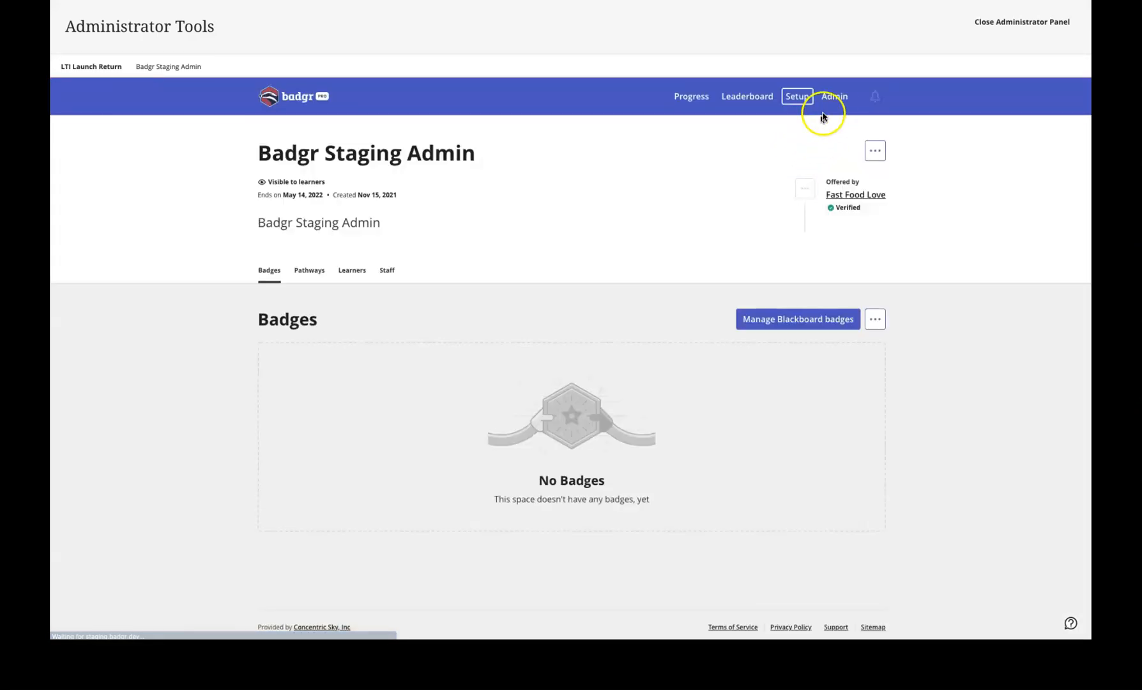
click(834, 96)
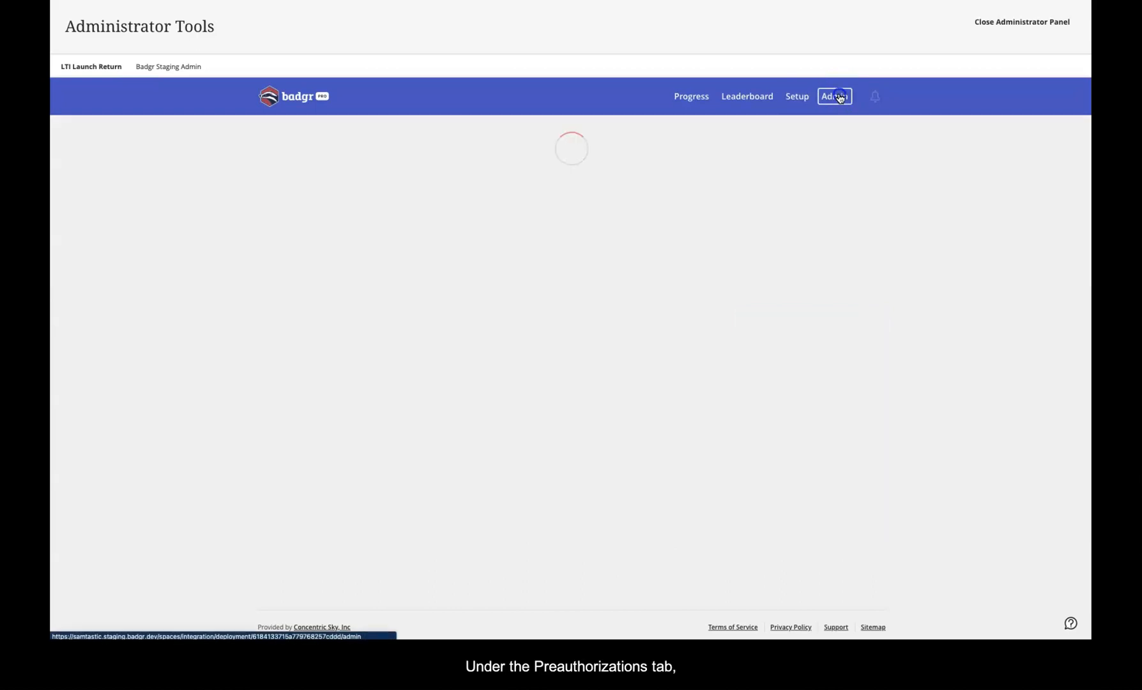
click(834, 96)
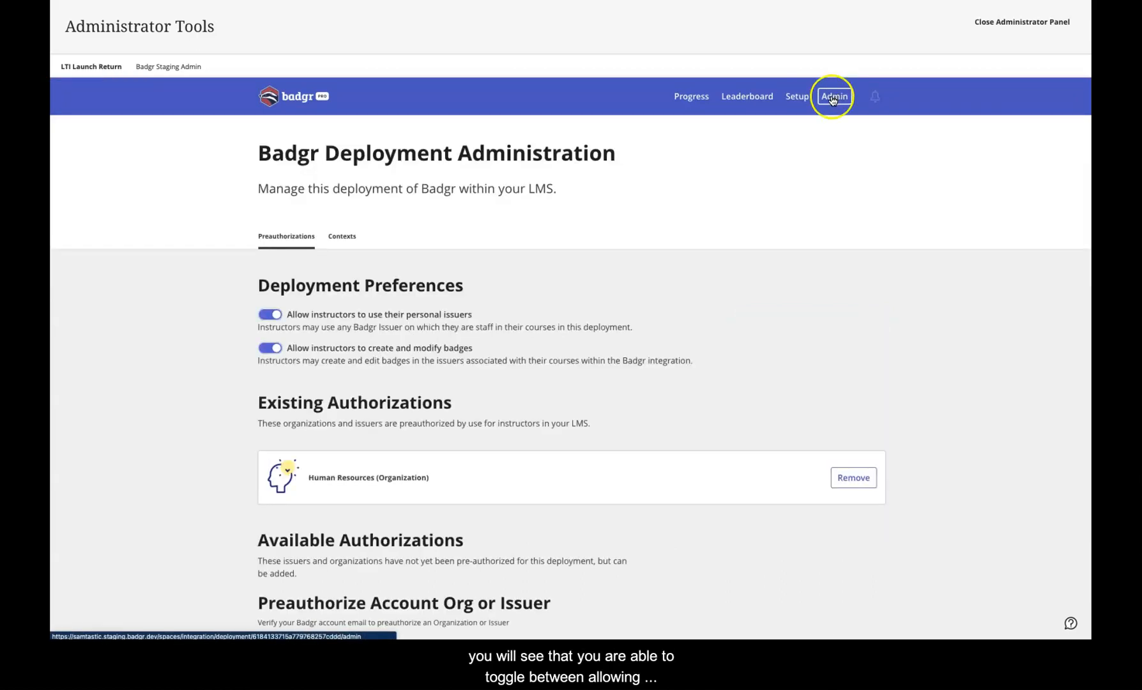
mouse_move(251, 302)
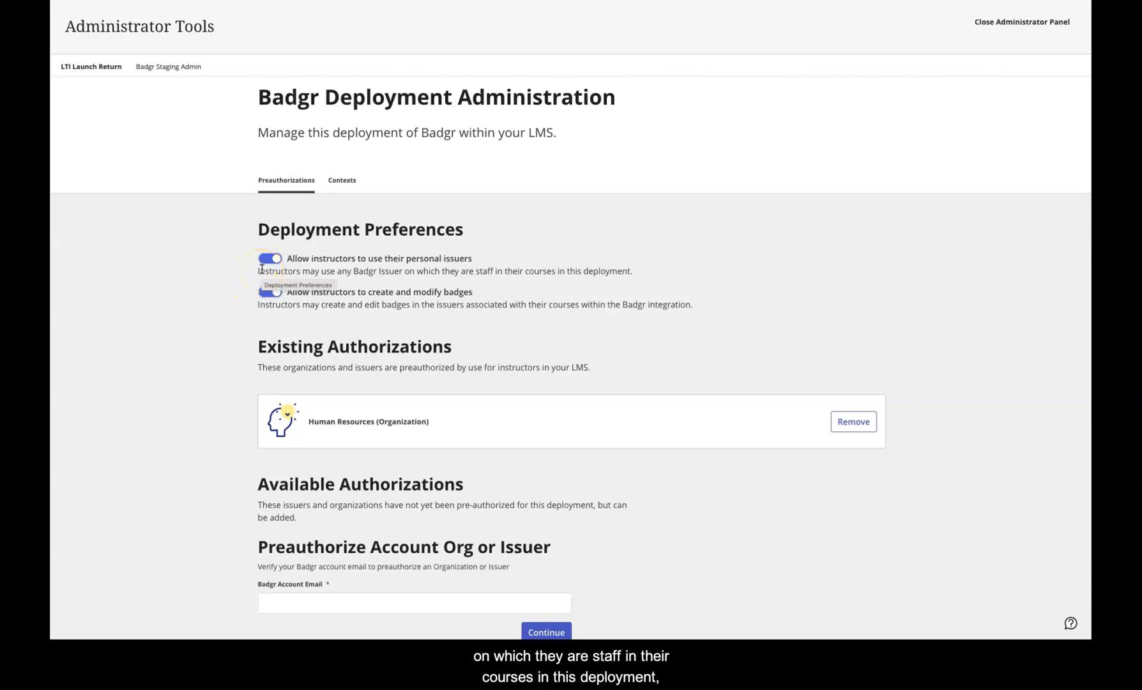
click(268, 258)
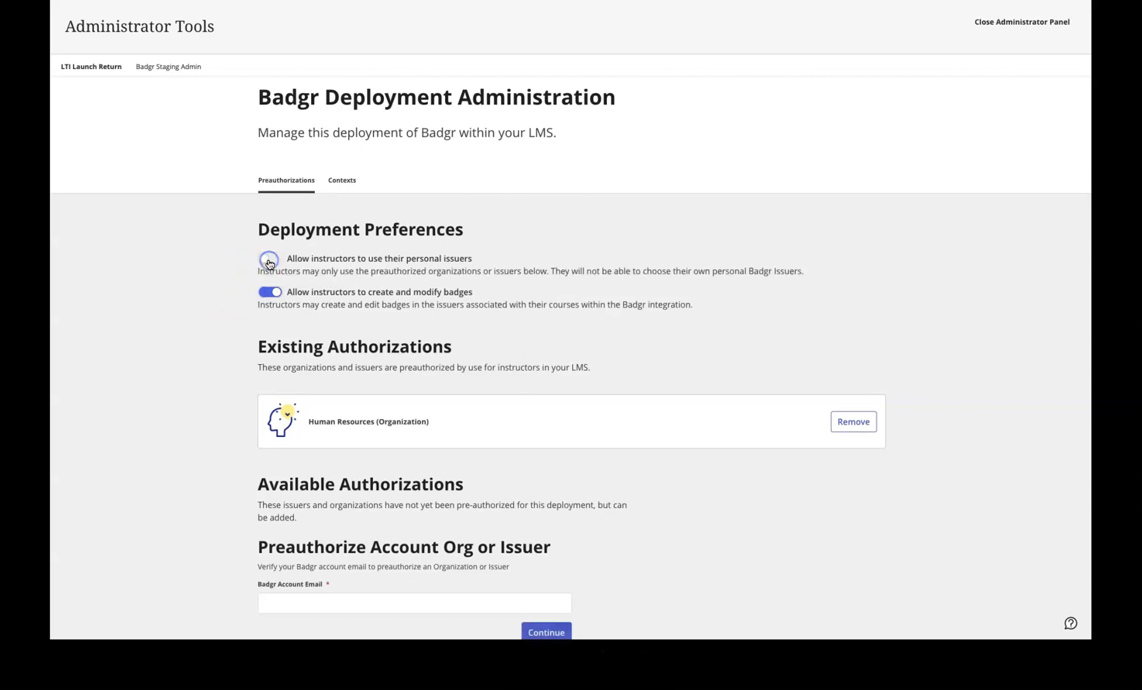
click(268, 258)
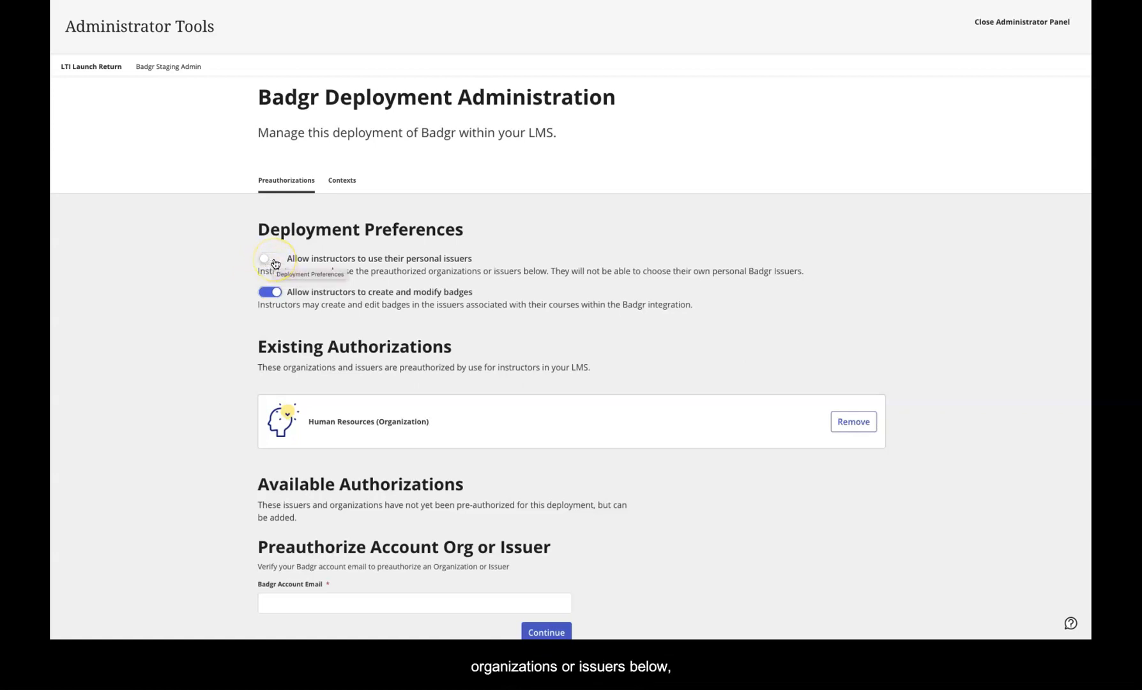
click(268, 258)
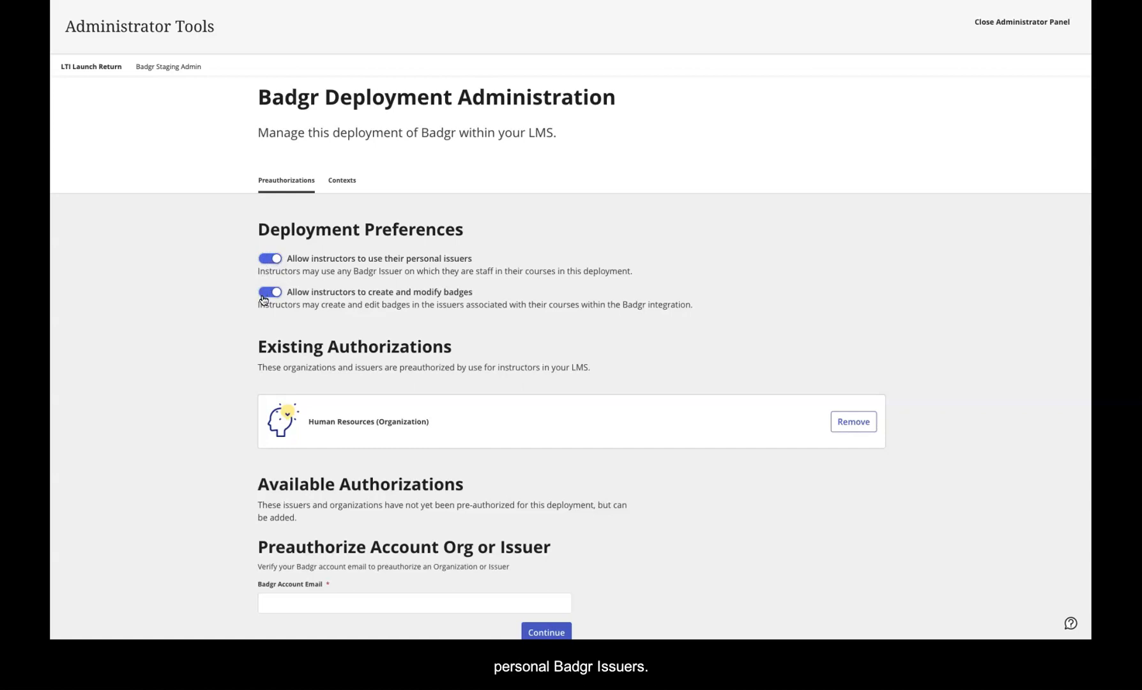
mouse_move(270, 293)
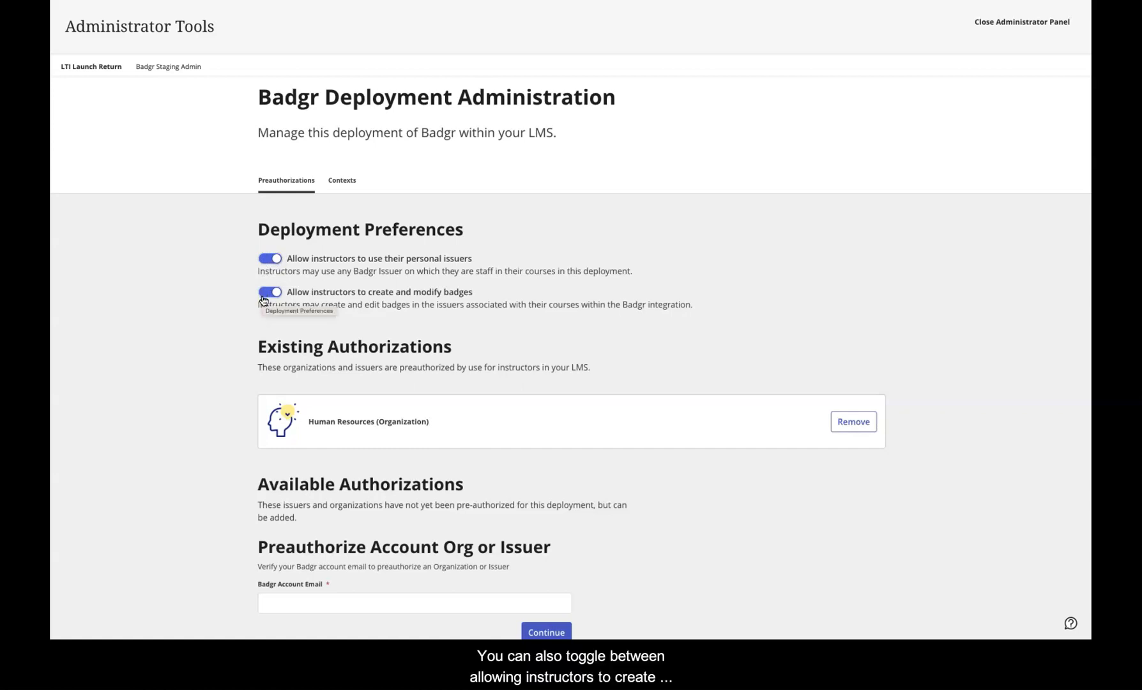
click(268, 293)
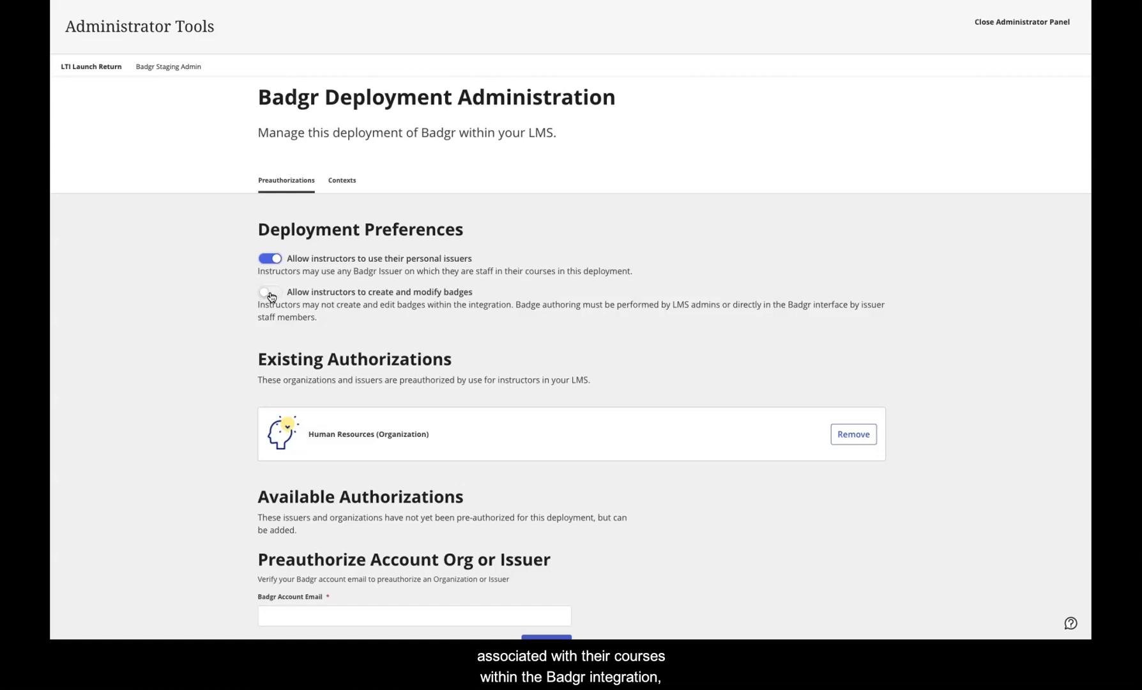
click(268, 293)
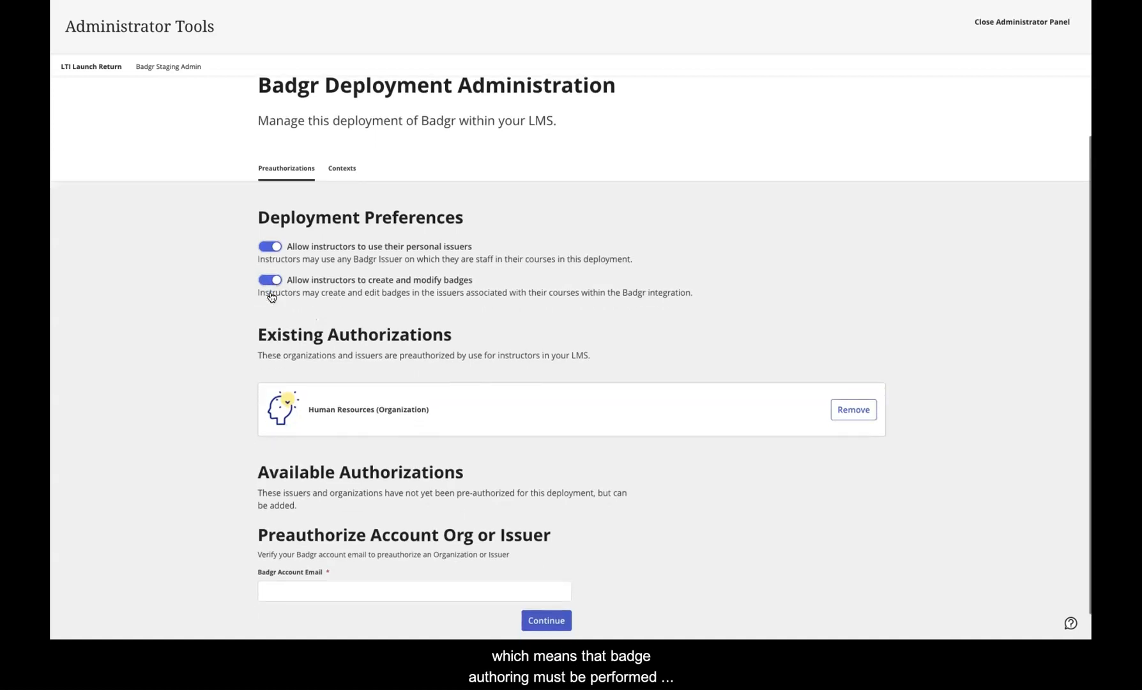
scroll(down, 3)
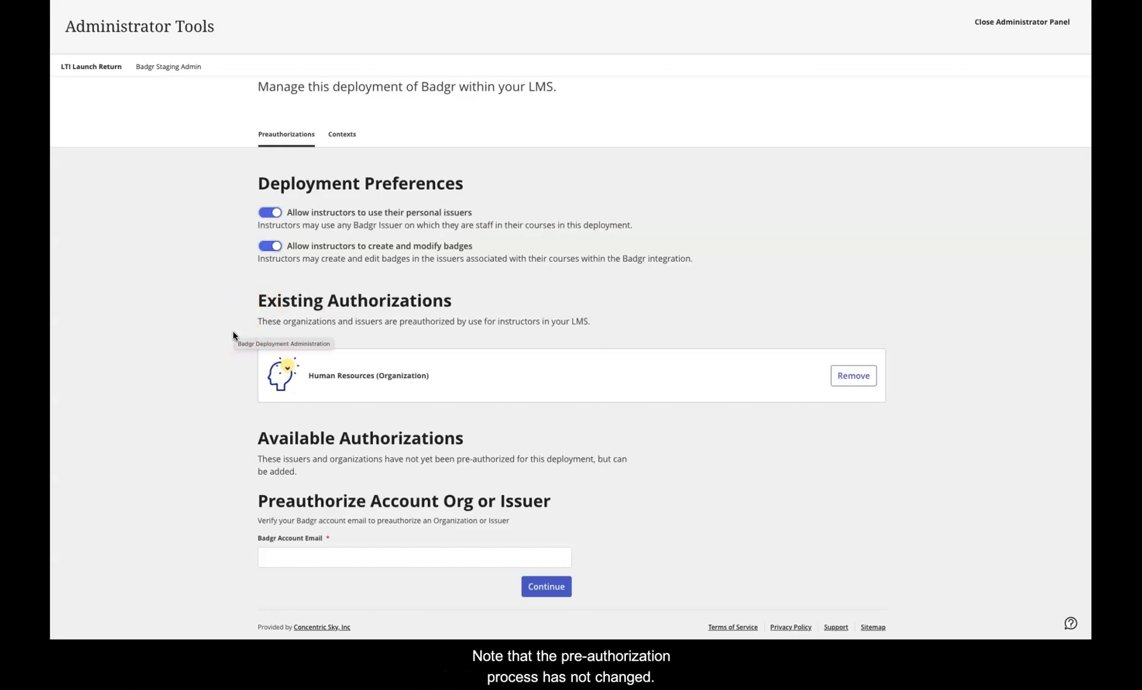
mouse_move(960, 34)
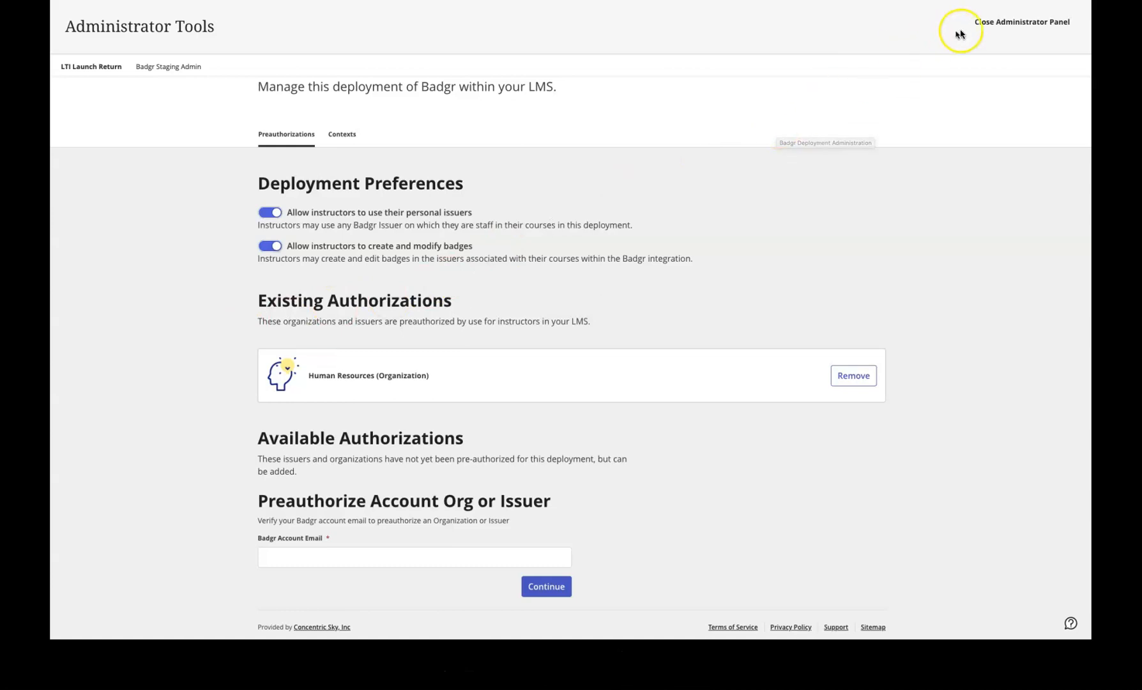
mouse_move(994, 28)
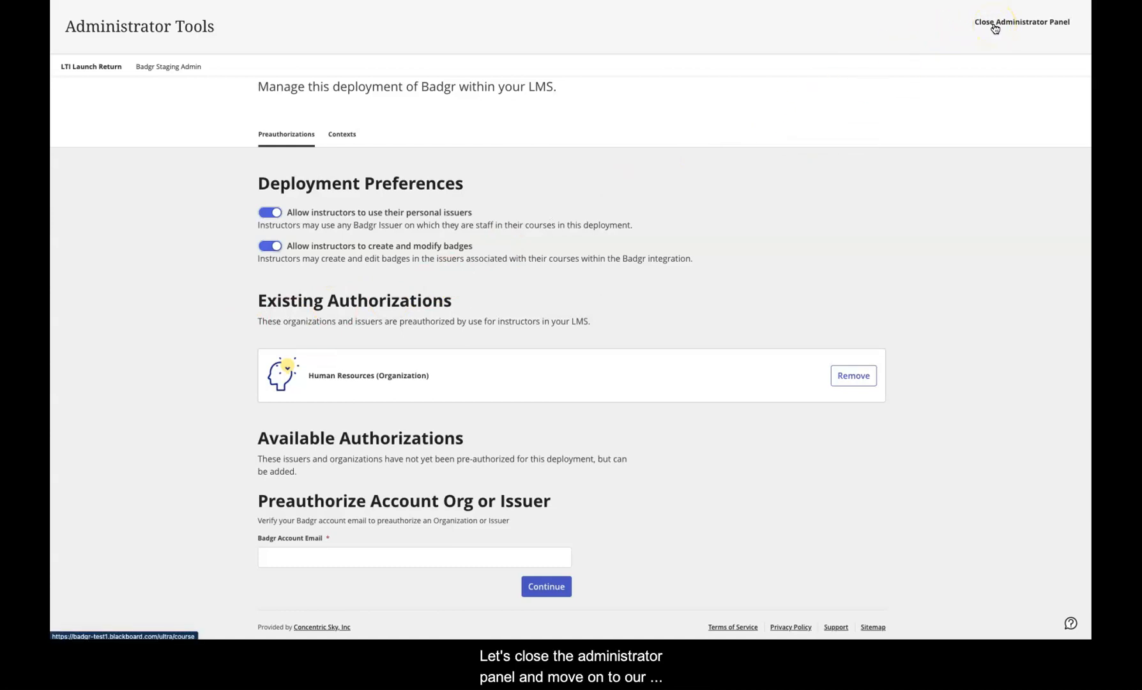
- Close the Administrator Panel and enter the Badgr Education - Human Resources demo course
click(1022, 22)
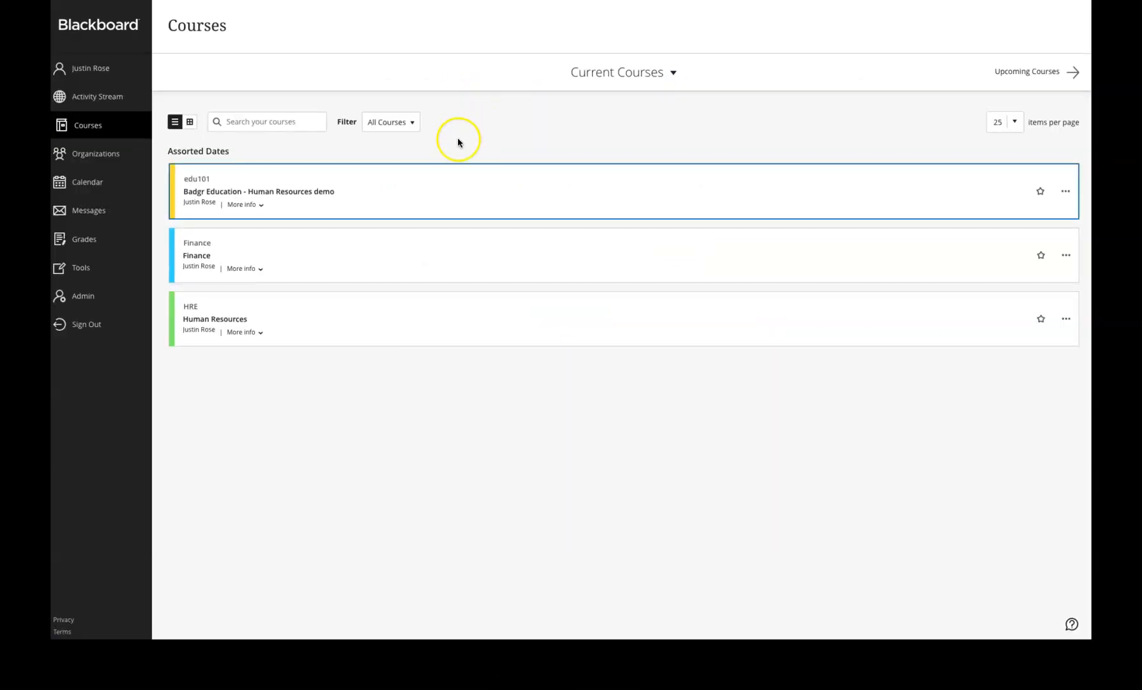
mouse_move(286, 182)
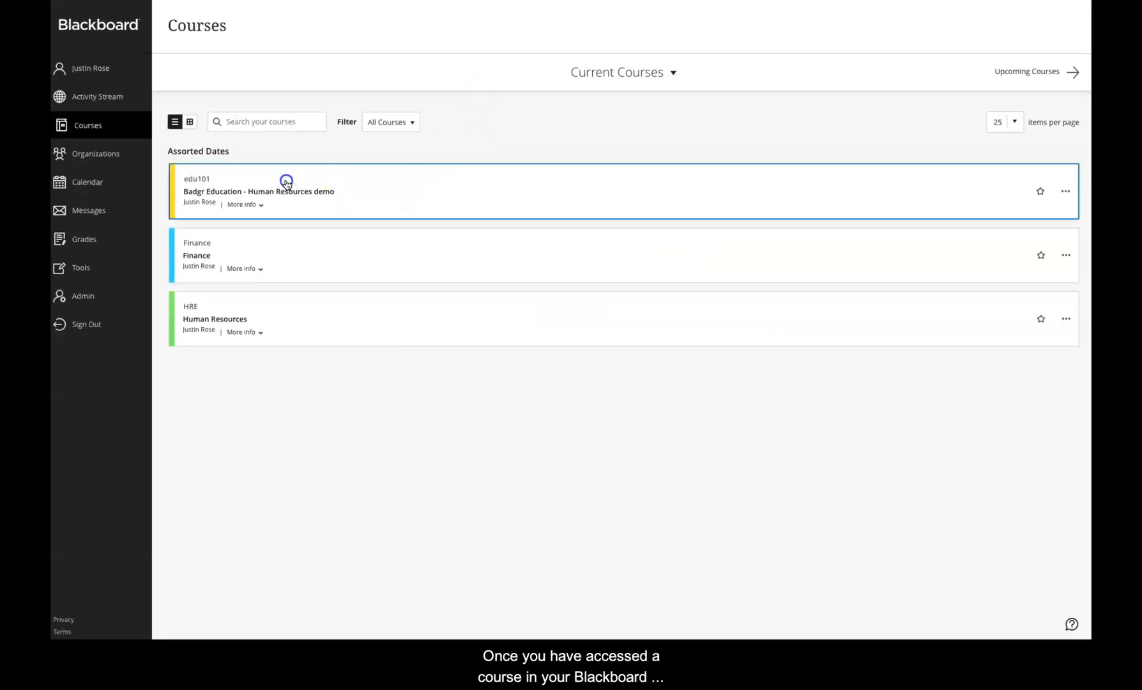
click(258, 190)
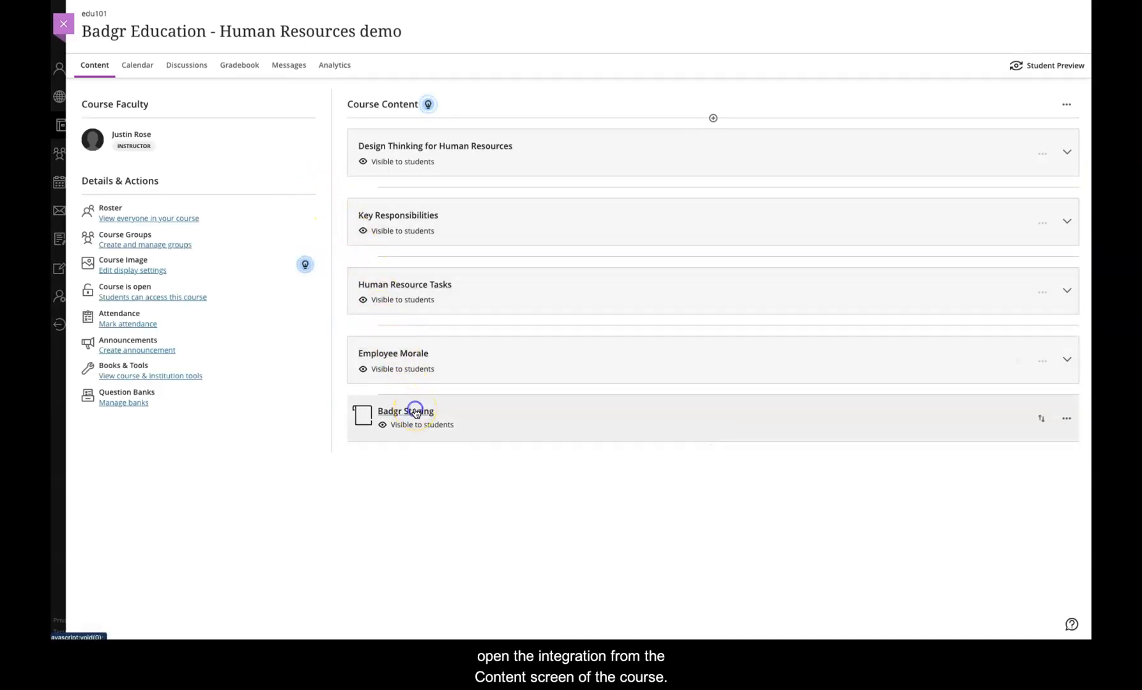
- Launch the Badgr Staging space from Course Content and show its Setup list of three badges
click(406, 412)
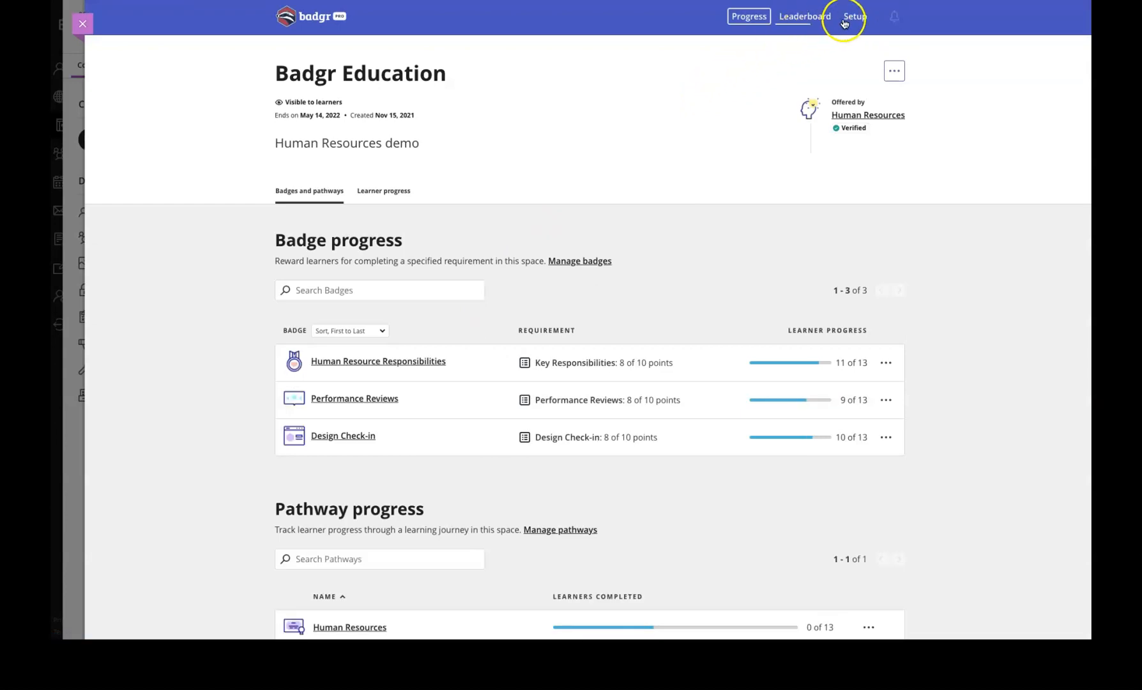
click(853, 16)
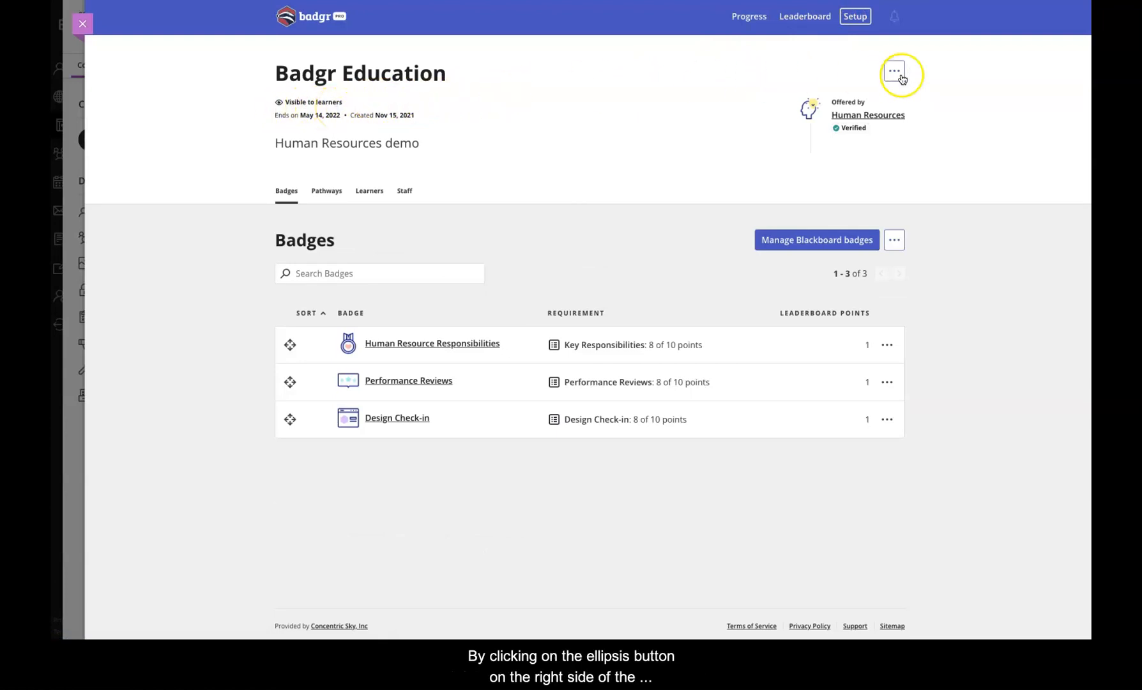
click(895, 71)
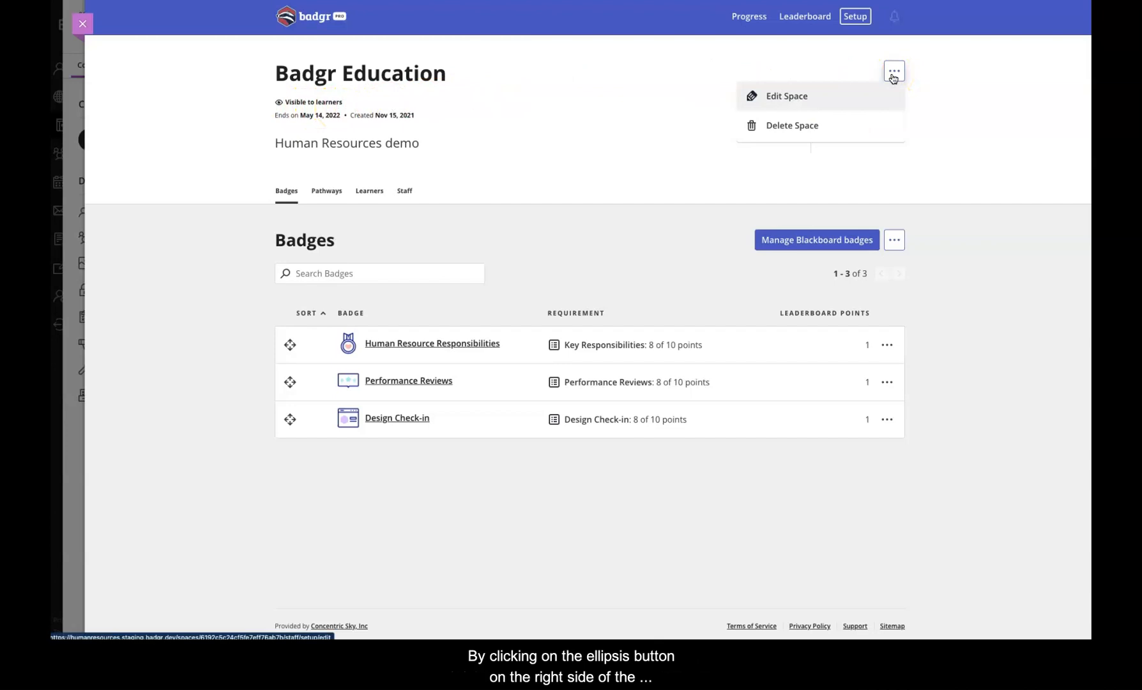
click(787, 96)
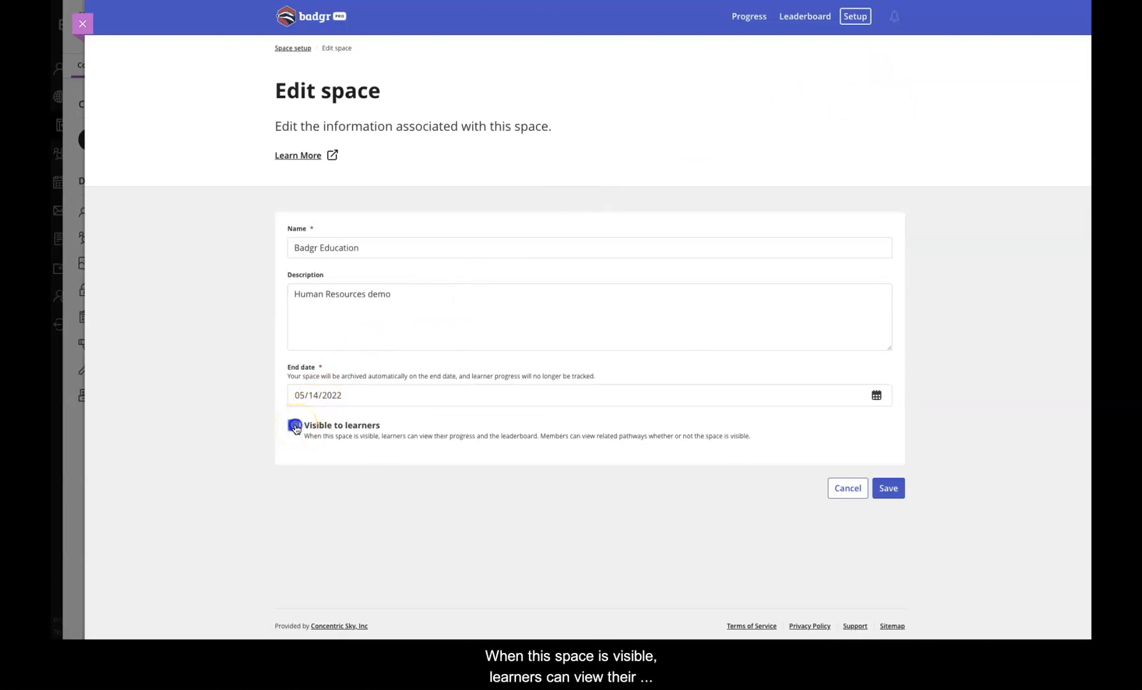
click(294, 427)
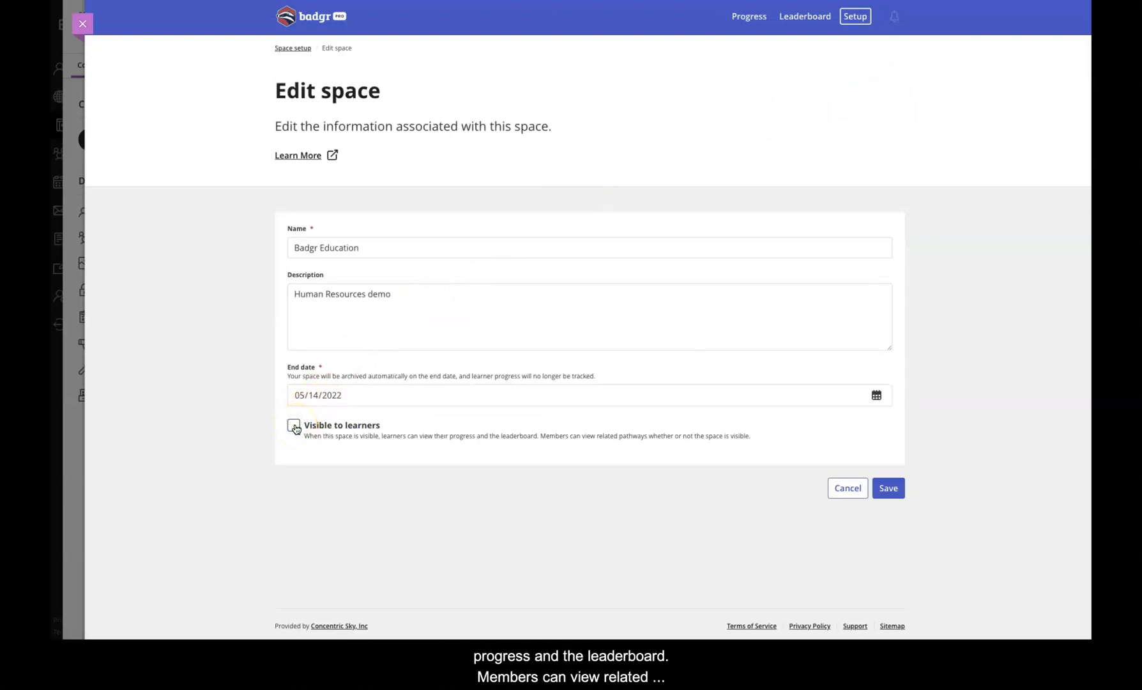
click(294, 427)
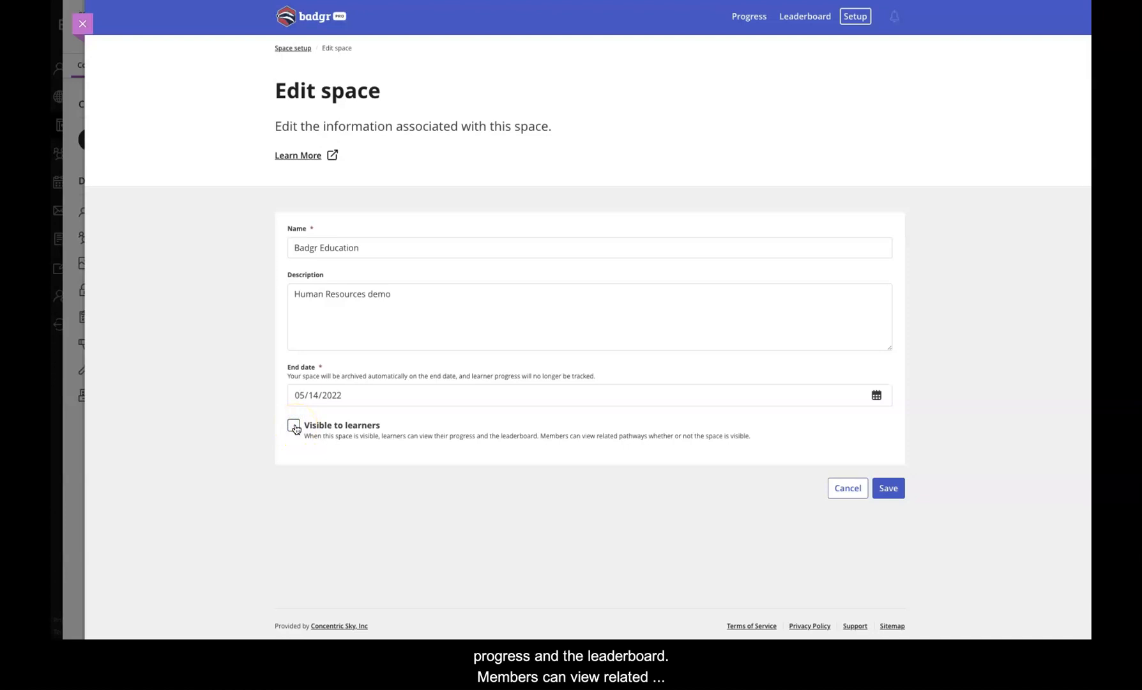
click(294, 425)
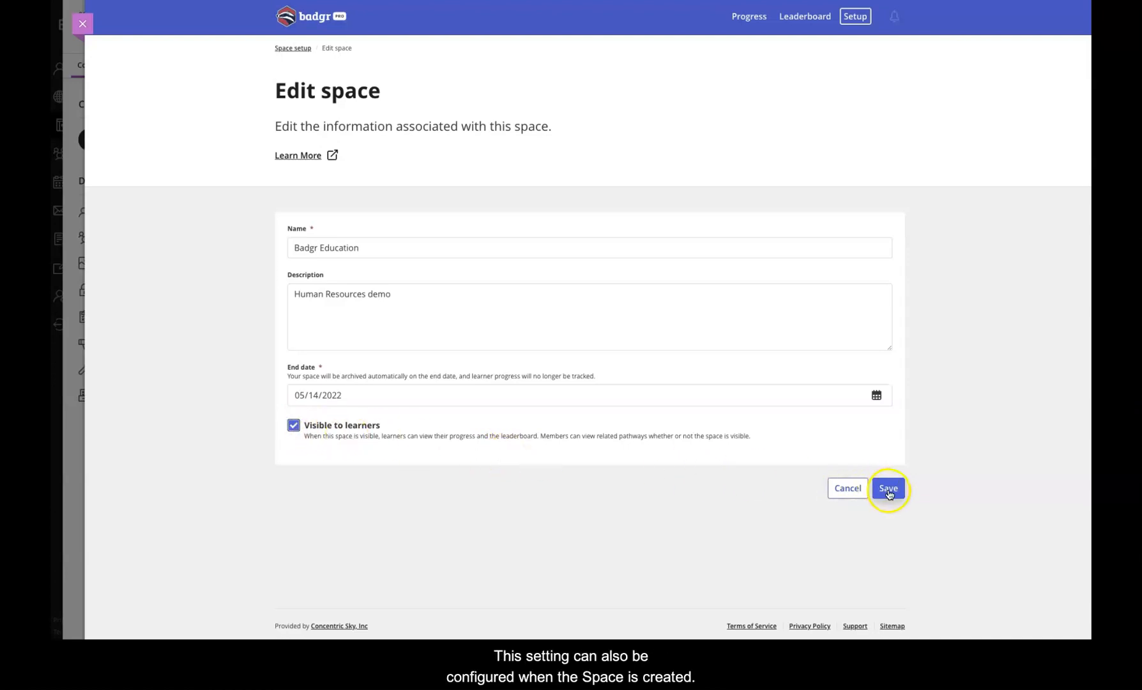
click(888, 488)
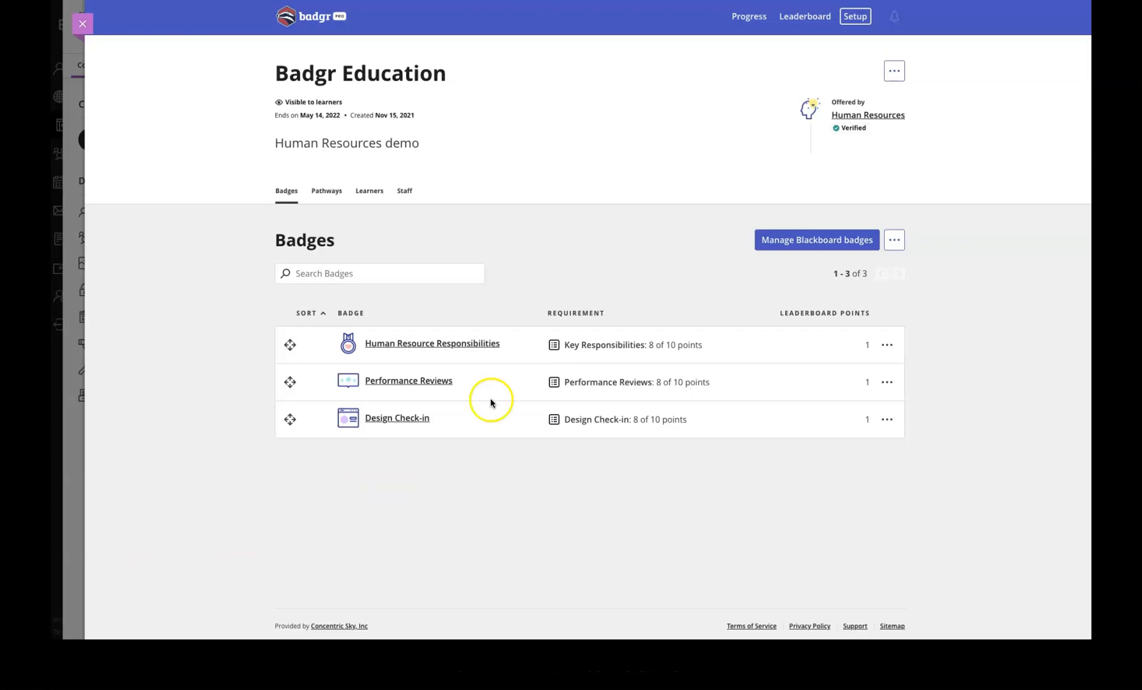
- Review Design Check-in's points-score requirement, points needed and awardable badges without changing them
click(816, 240)
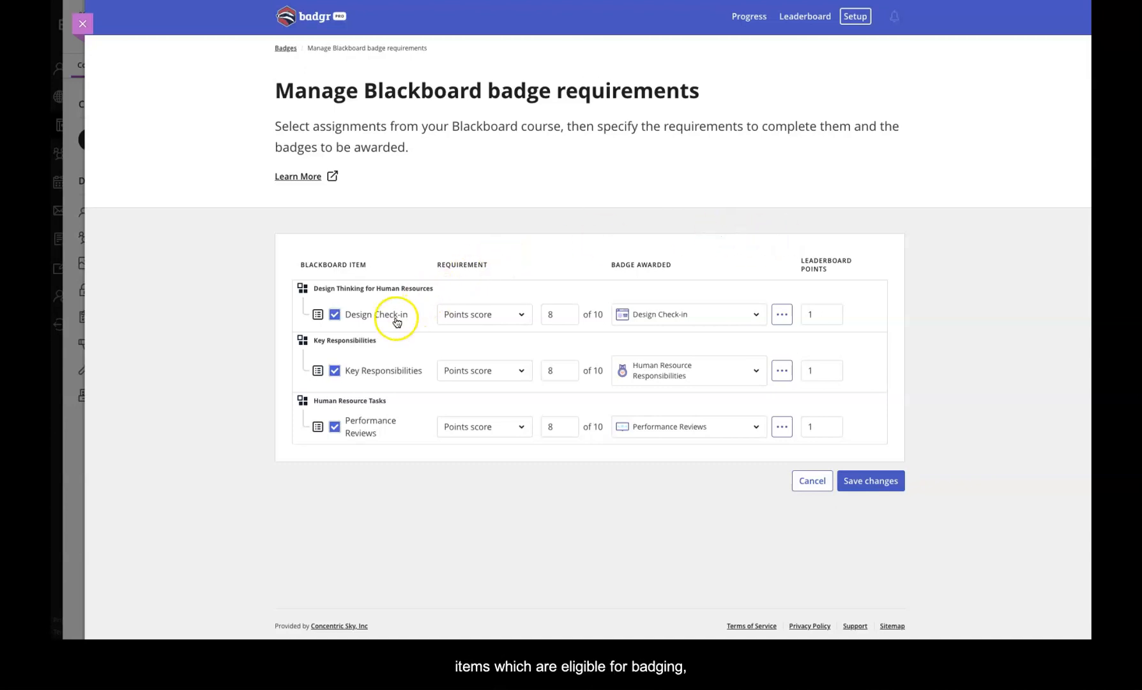
click(483, 315)
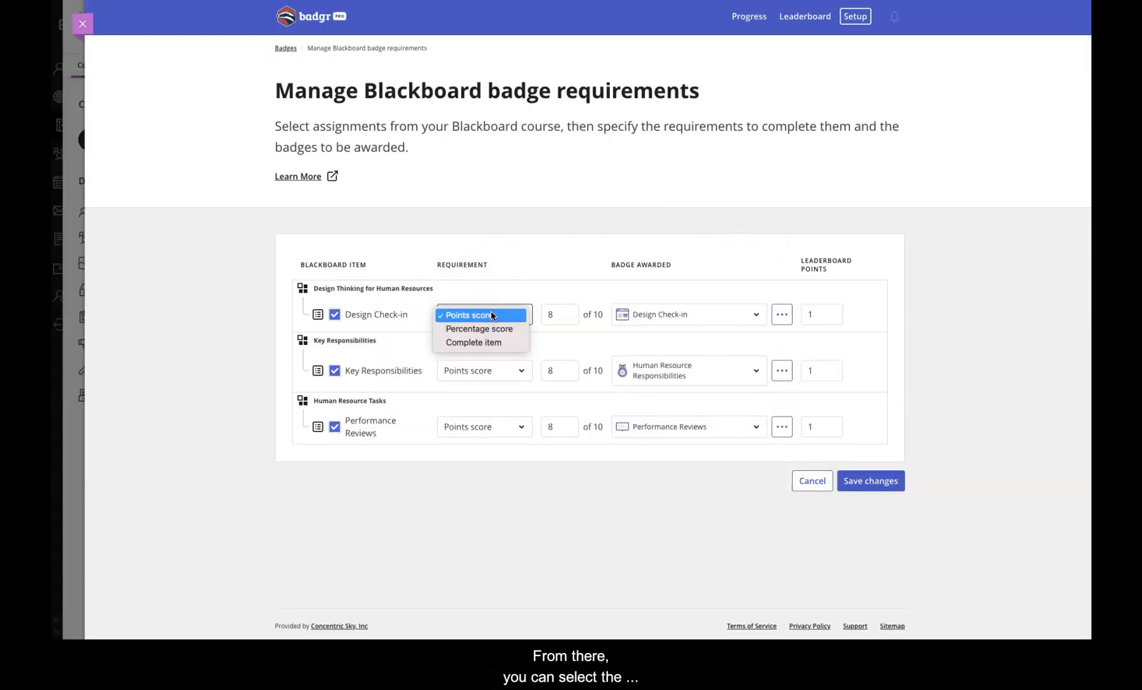
click(479, 314)
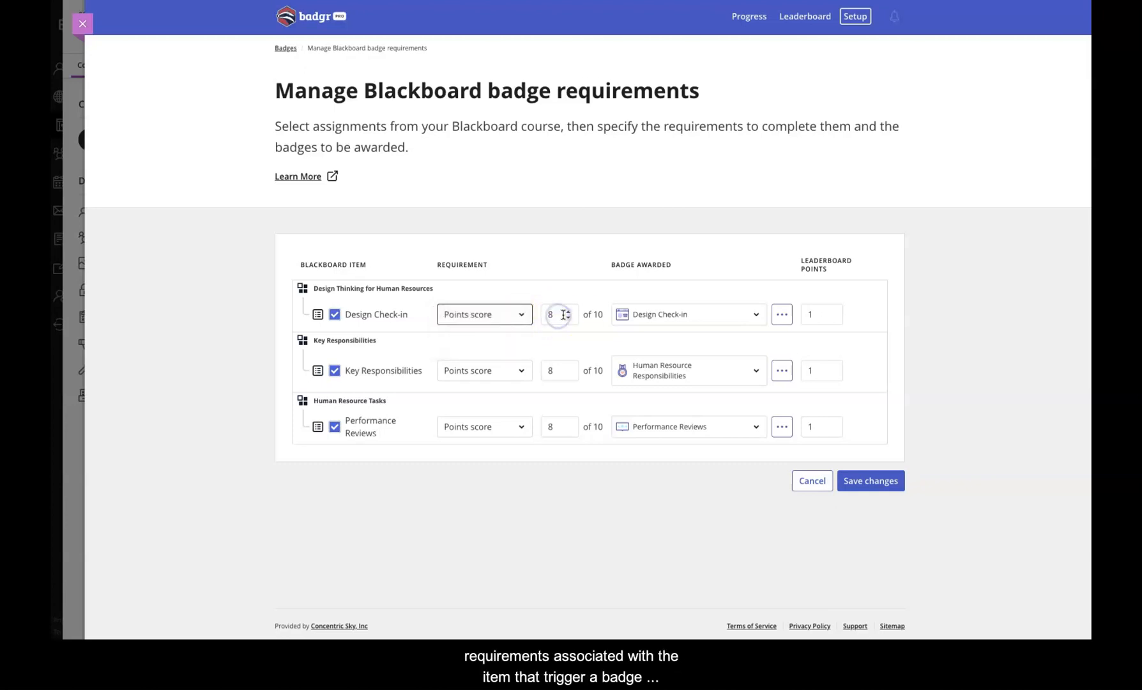
click(560, 314)
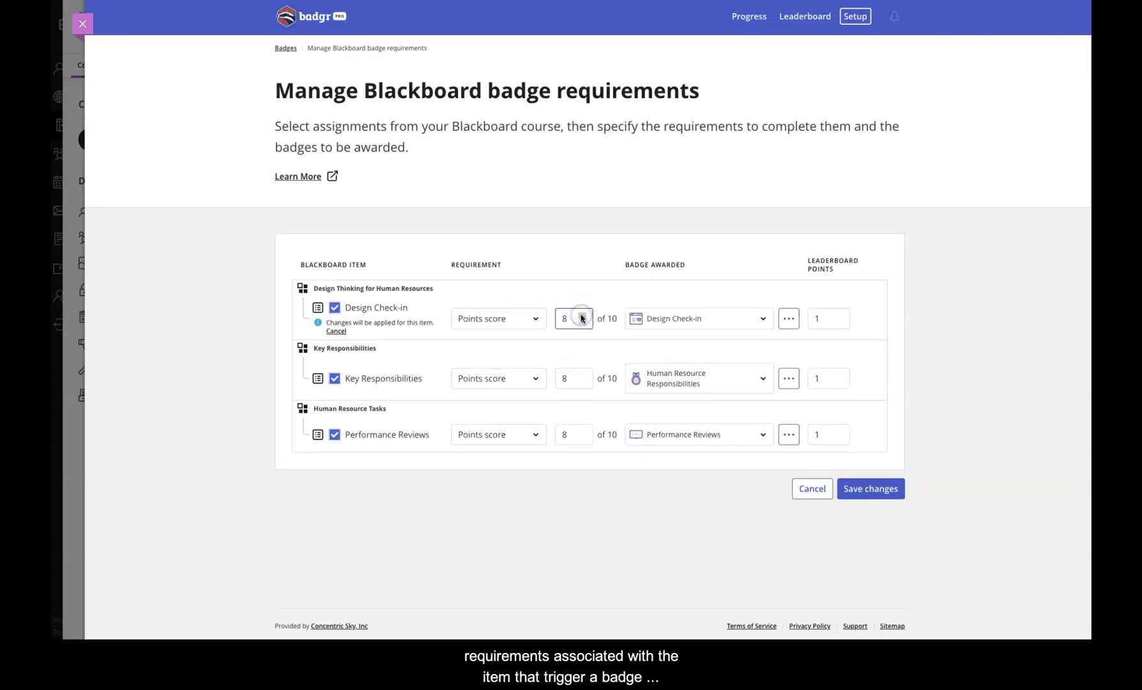
click(695, 318)
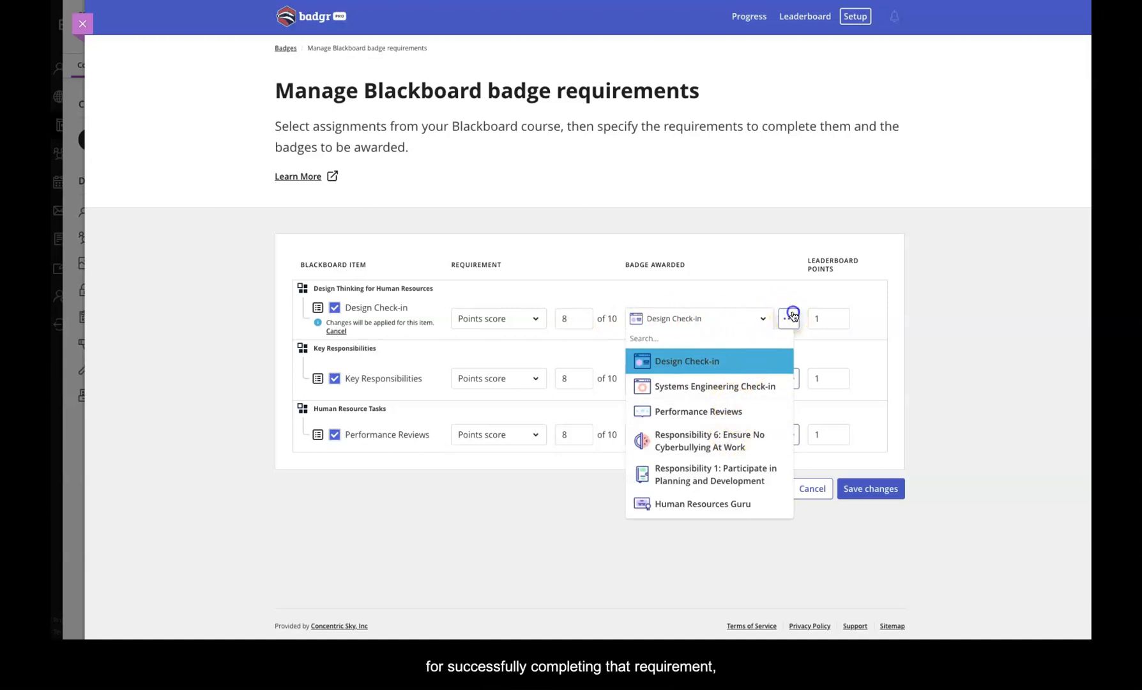
- Enter 2 leaderboard points for Design Check-in, then cancel so the badges list stays unchanged
click(674, 377)
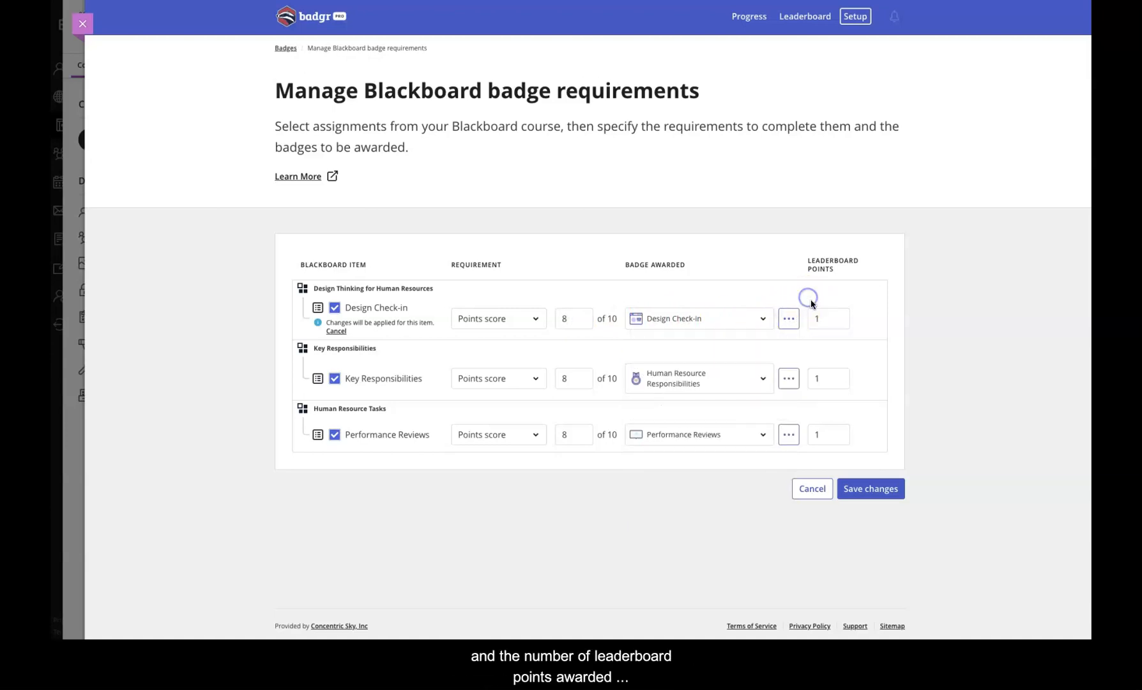
text(2)
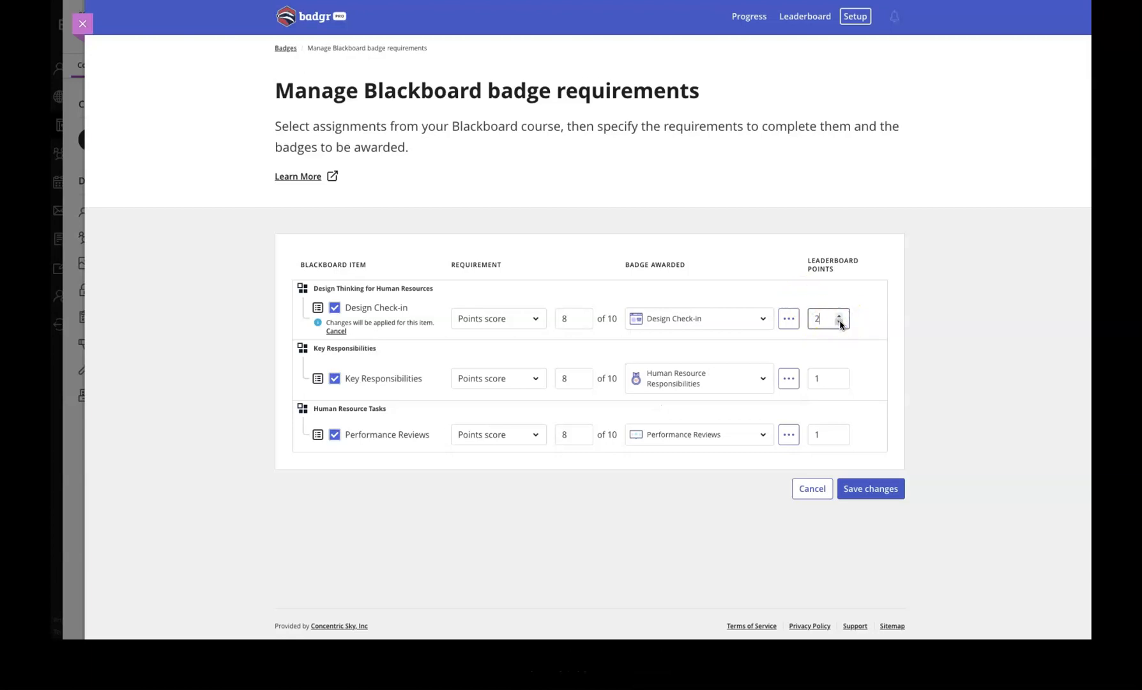
click(839, 322)
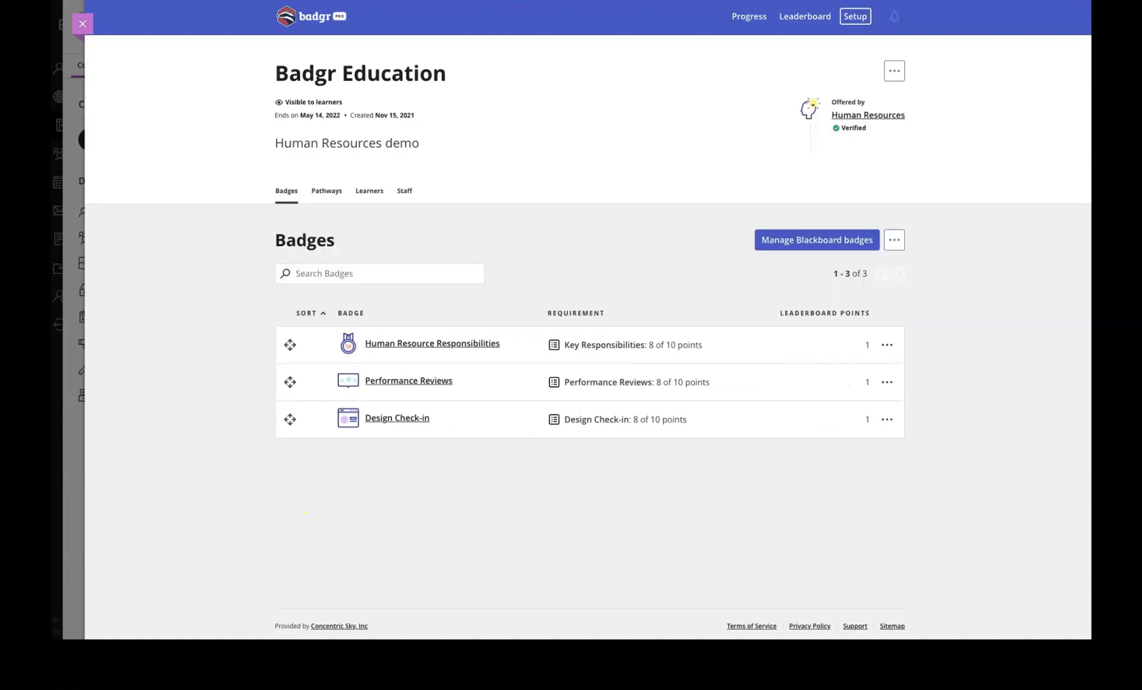
mouse_move(565, 554)
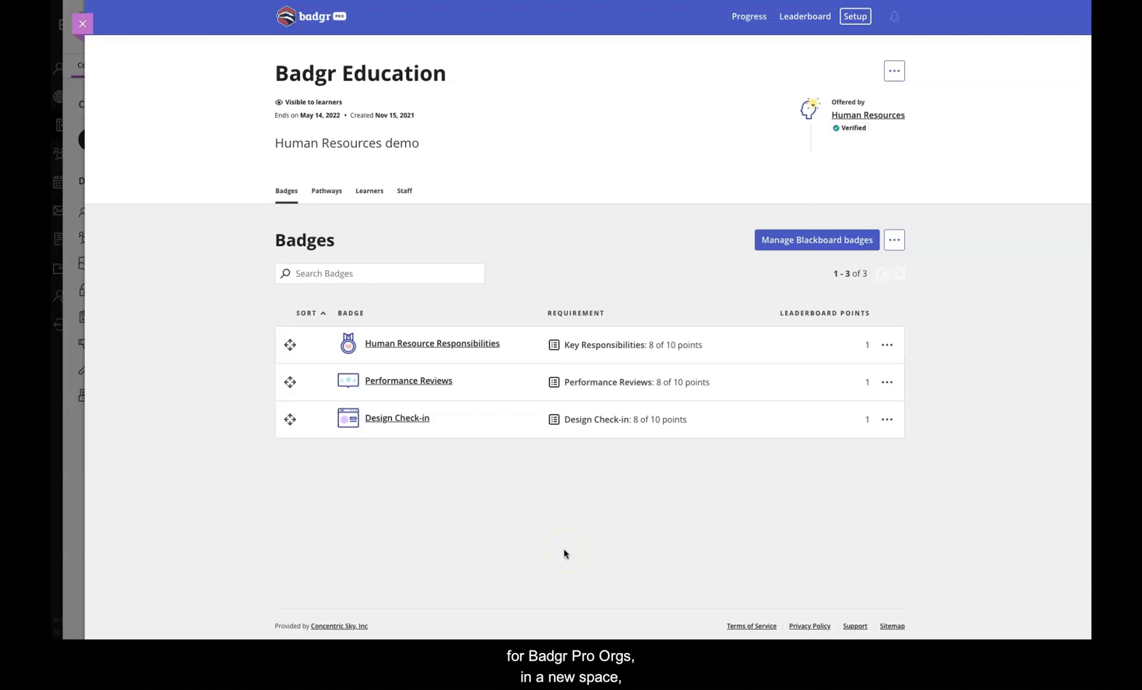
mouse_move(824, 25)
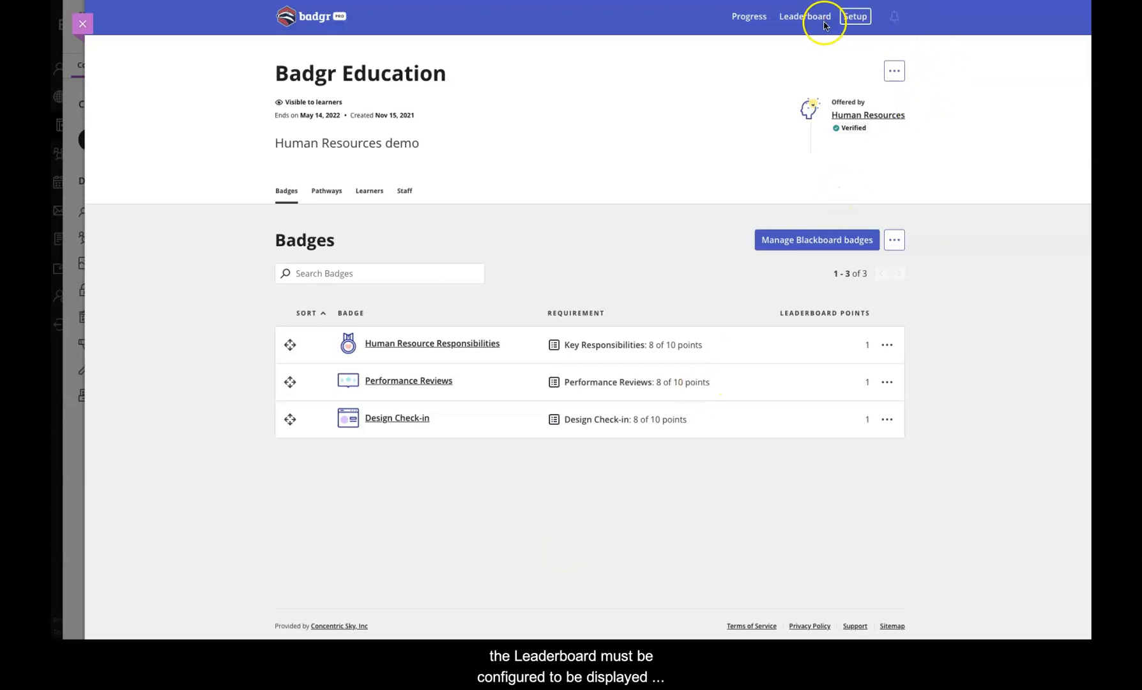
click(803, 16)
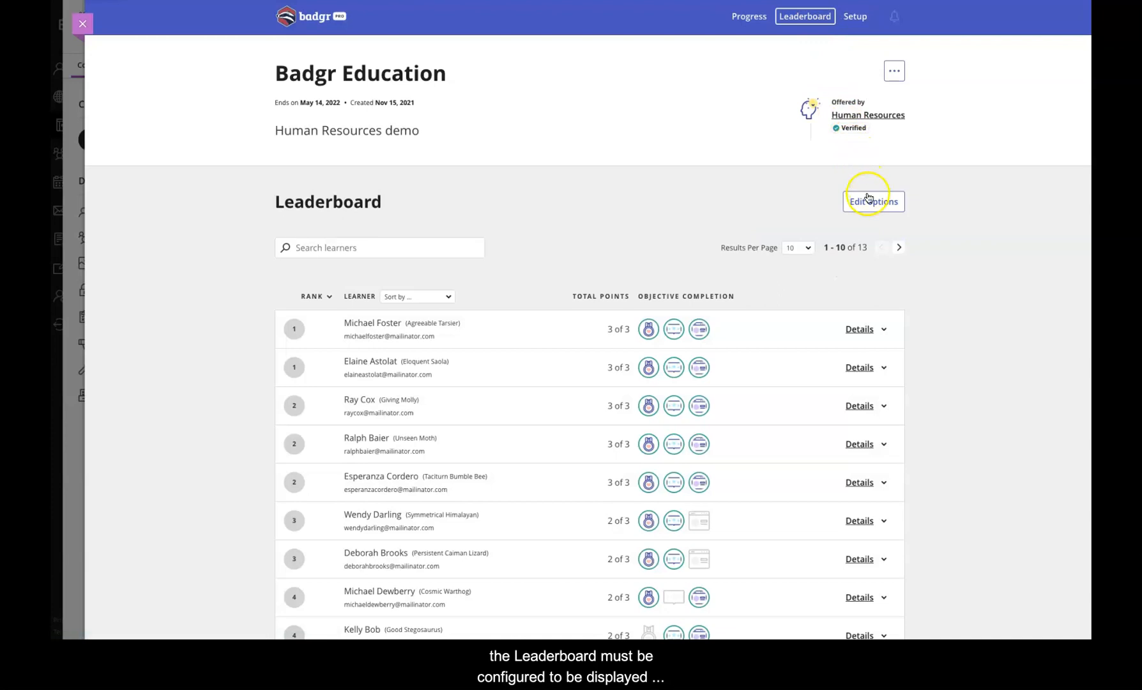
click(873, 201)
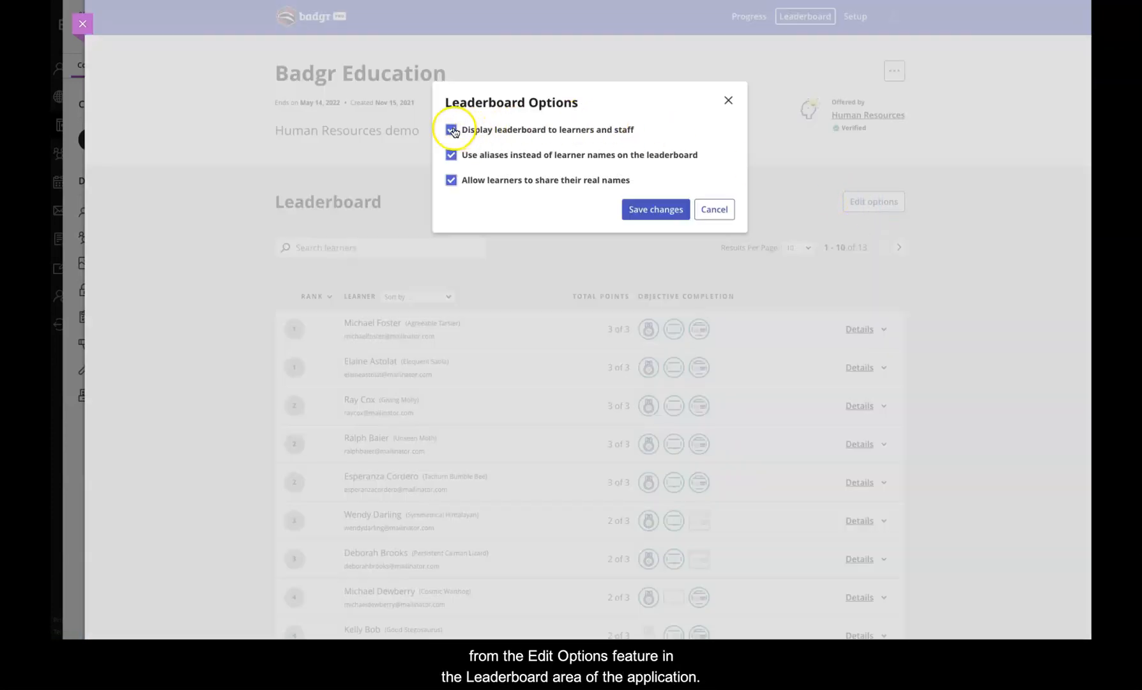
click(451, 131)
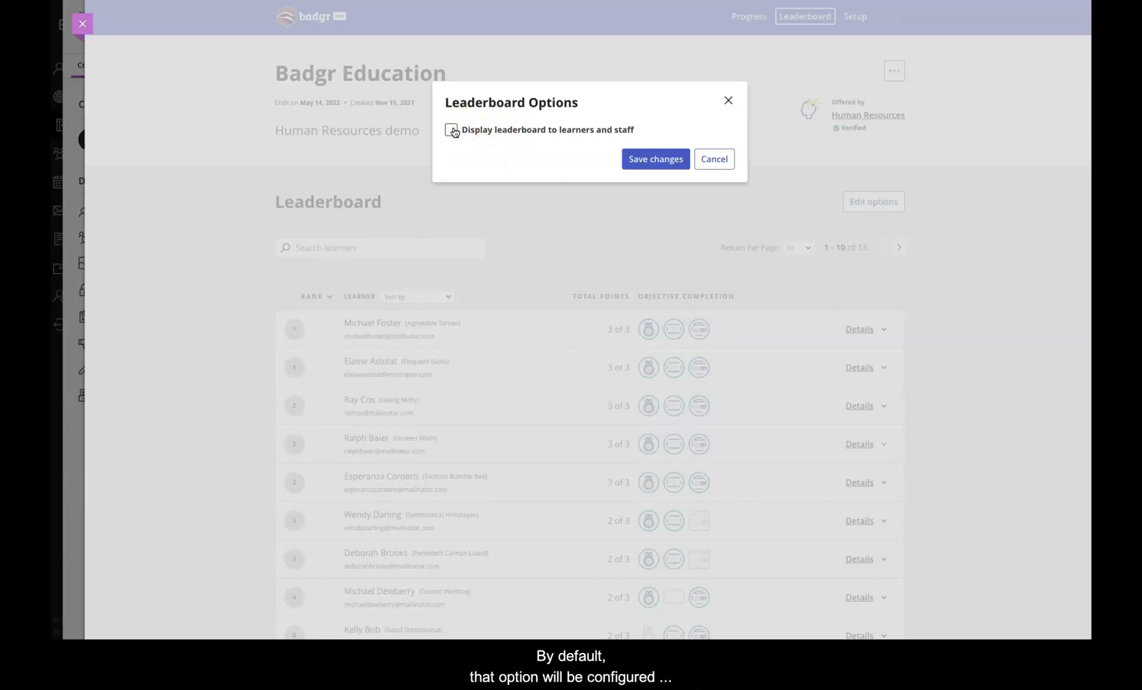
click(451, 130)
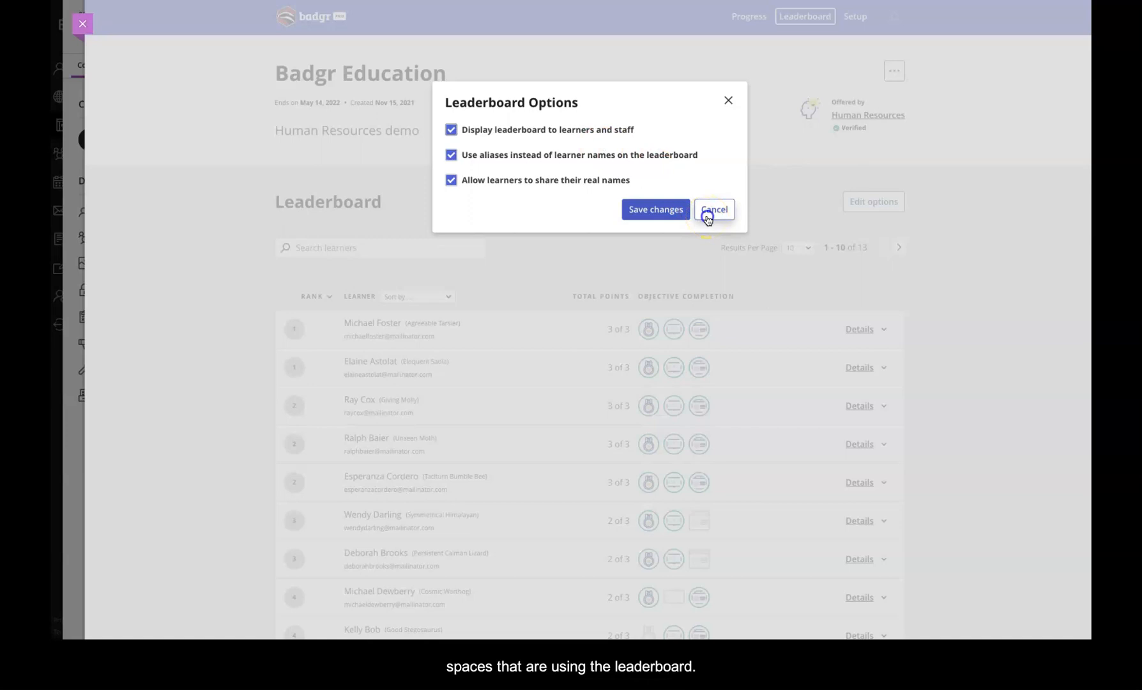
click(714, 209)
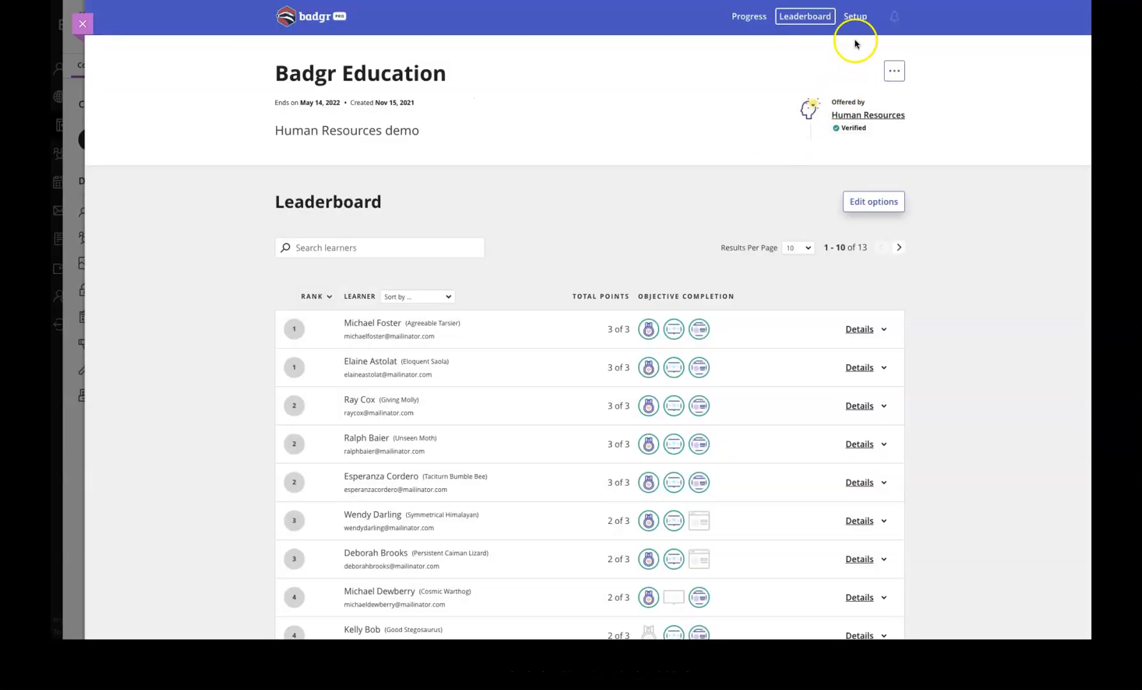
click(855, 17)
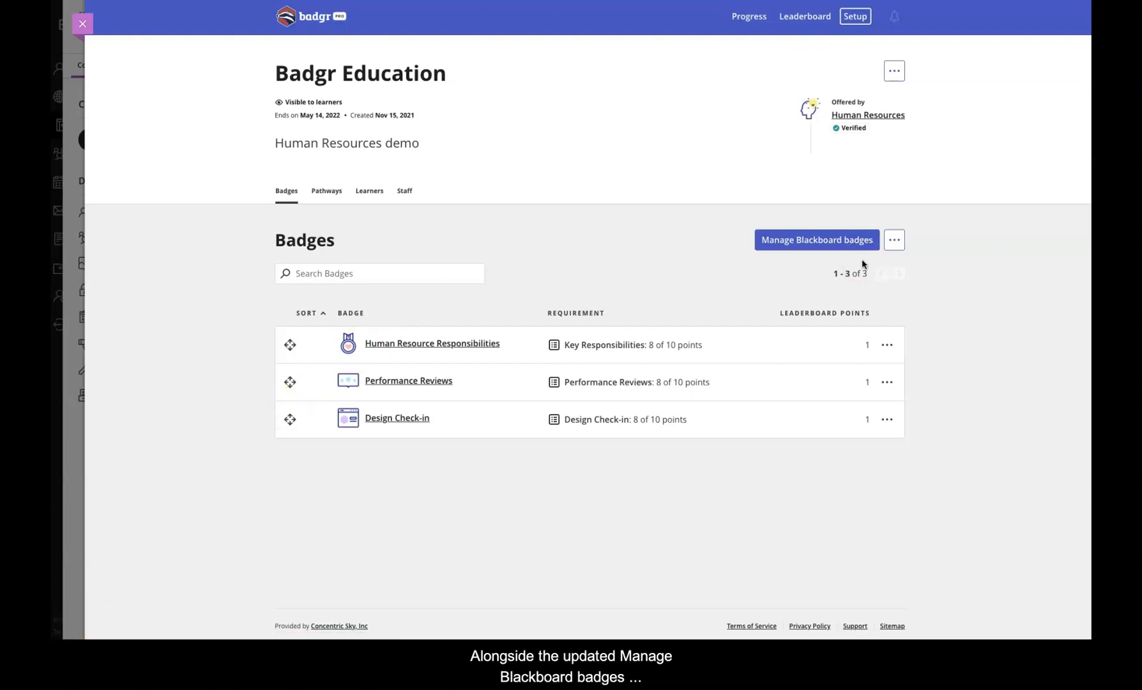
click(895, 240)
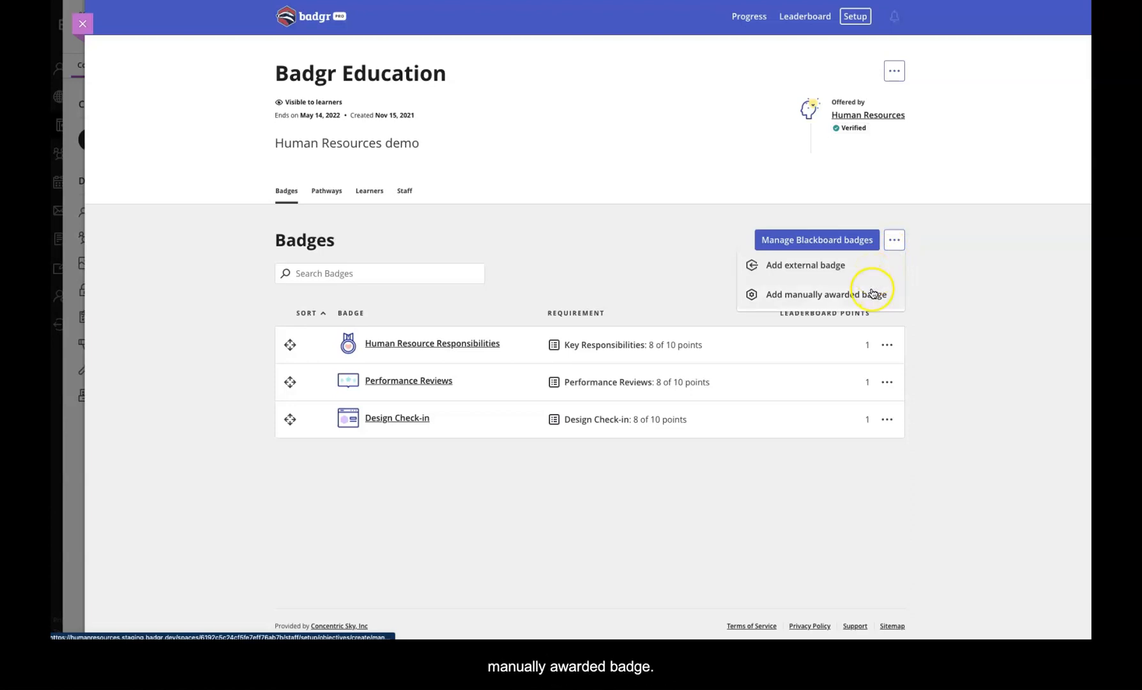
mouse_move(871, 265)
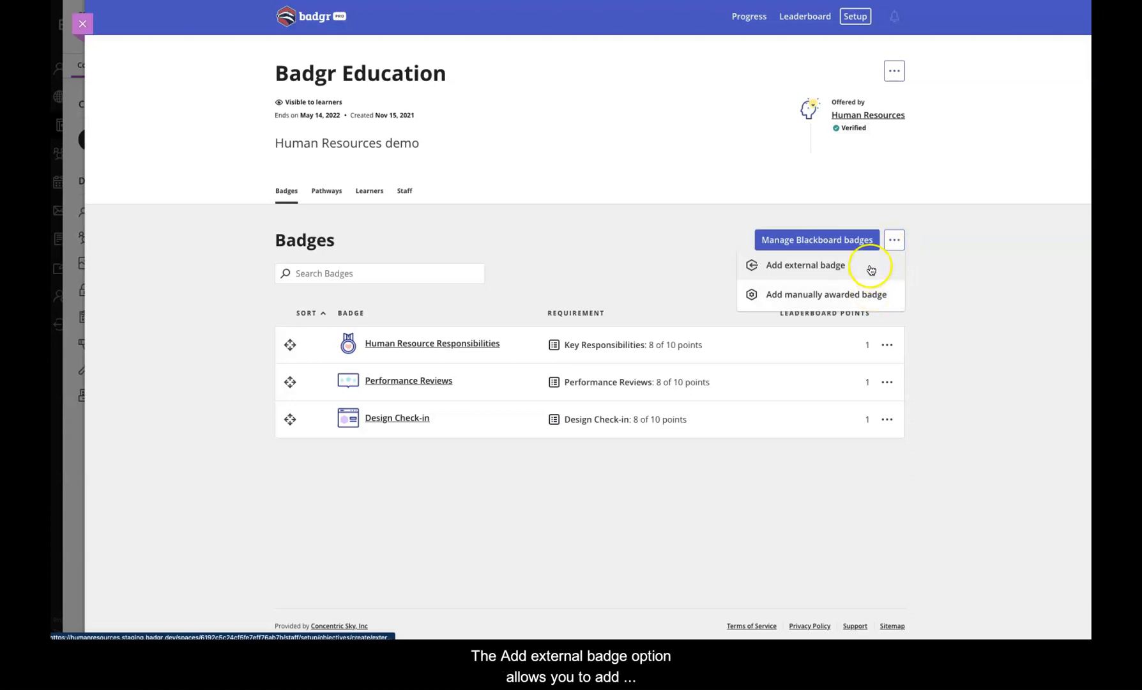
click(806, 265)
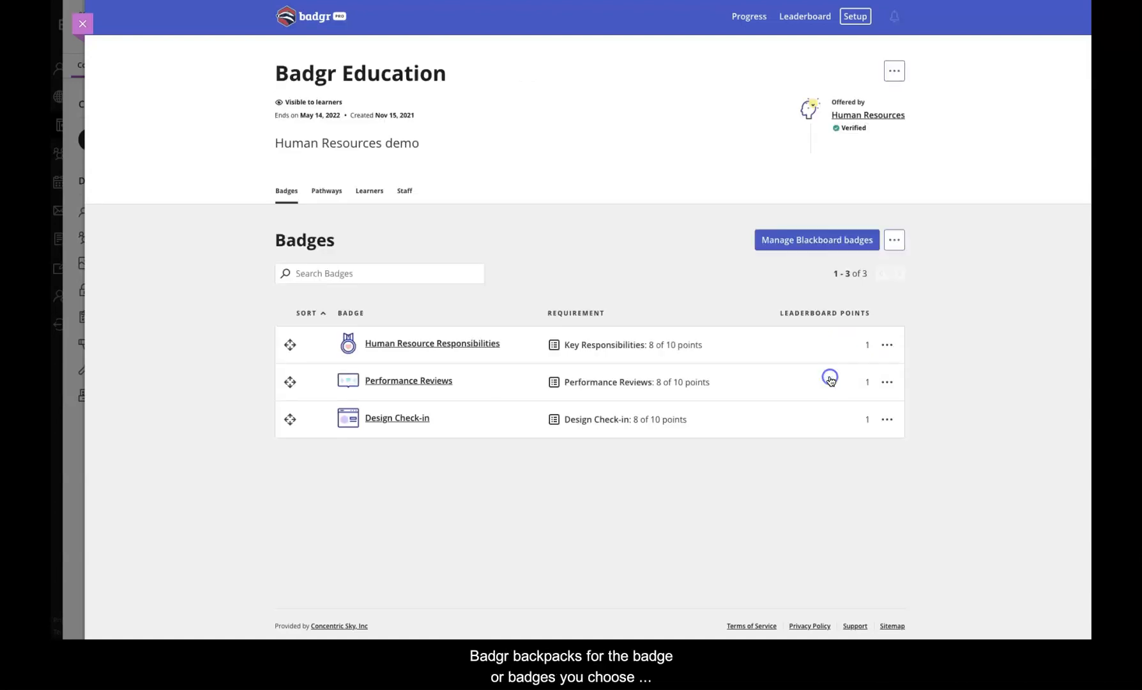
click(894, 241)
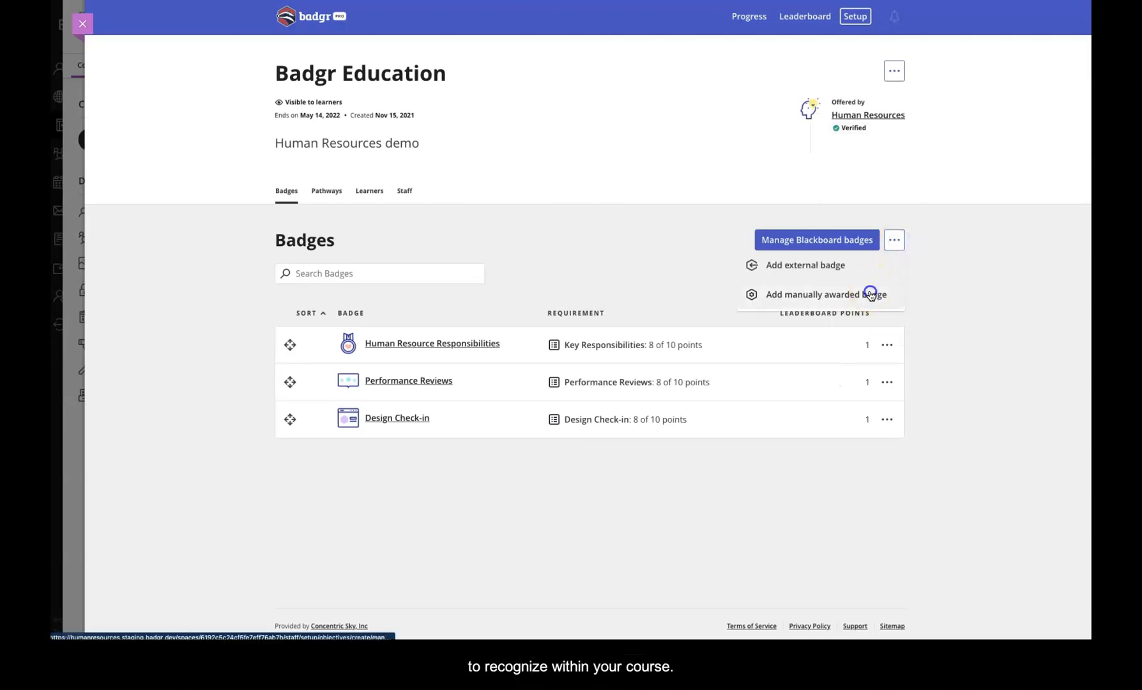
click(826, 294)
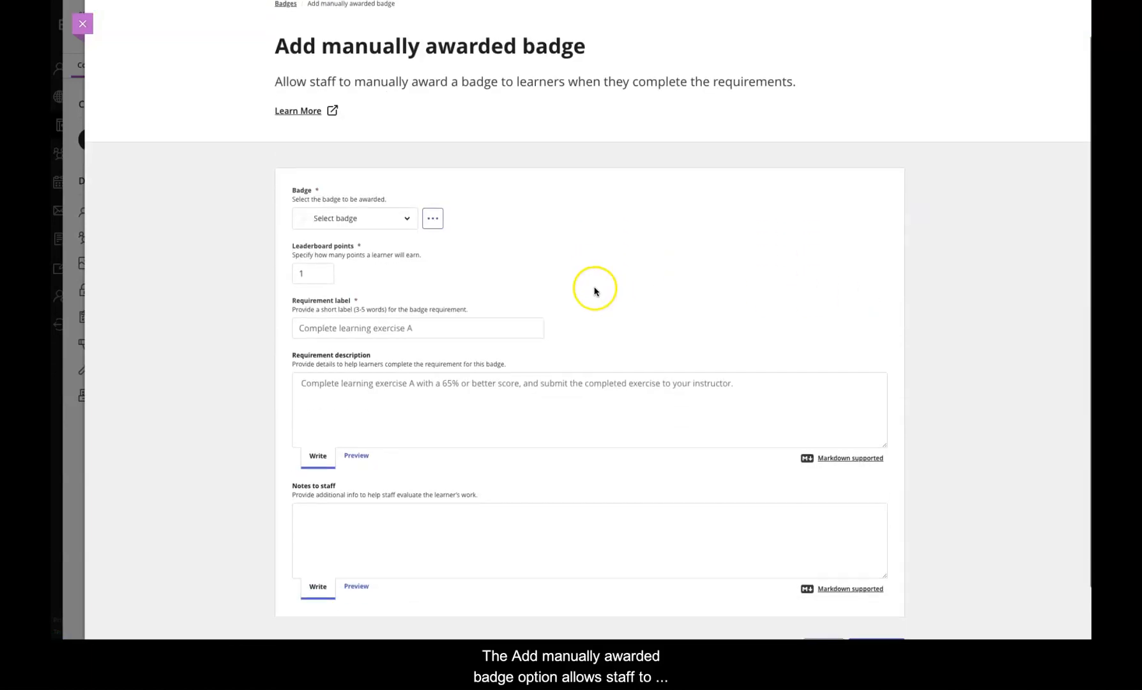
click(354, 217)
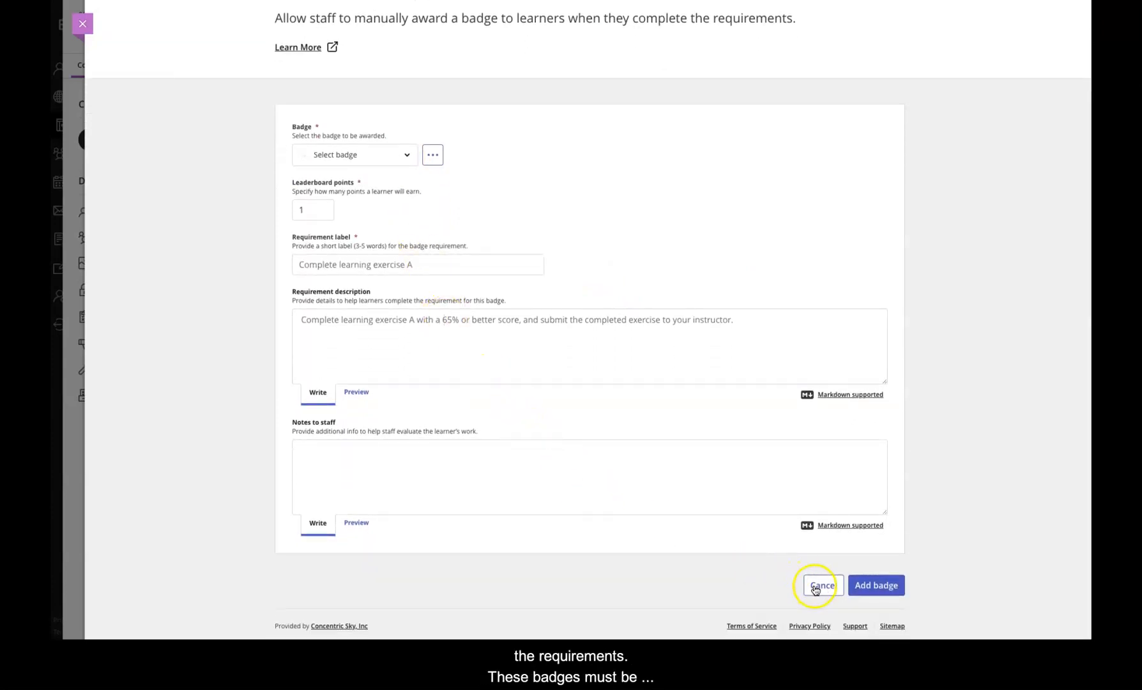
click(822, 585)
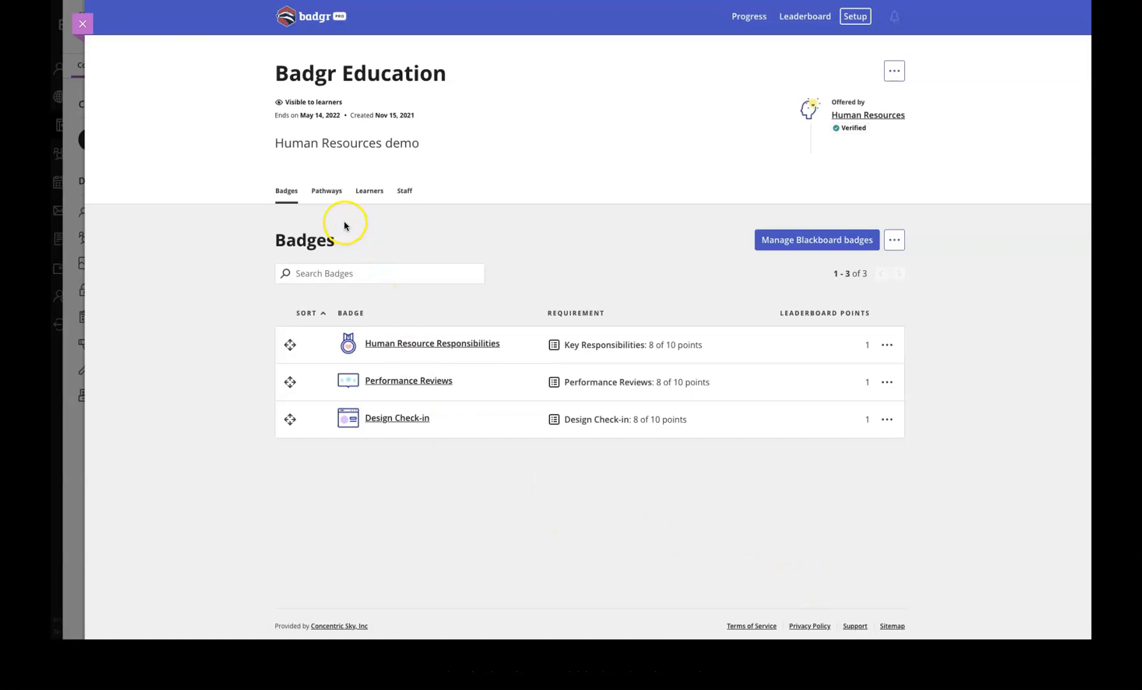
- Glance at Pathways and Badges, then show the 13-learner roster and Resync Now from Blackboard
click(325, 190)
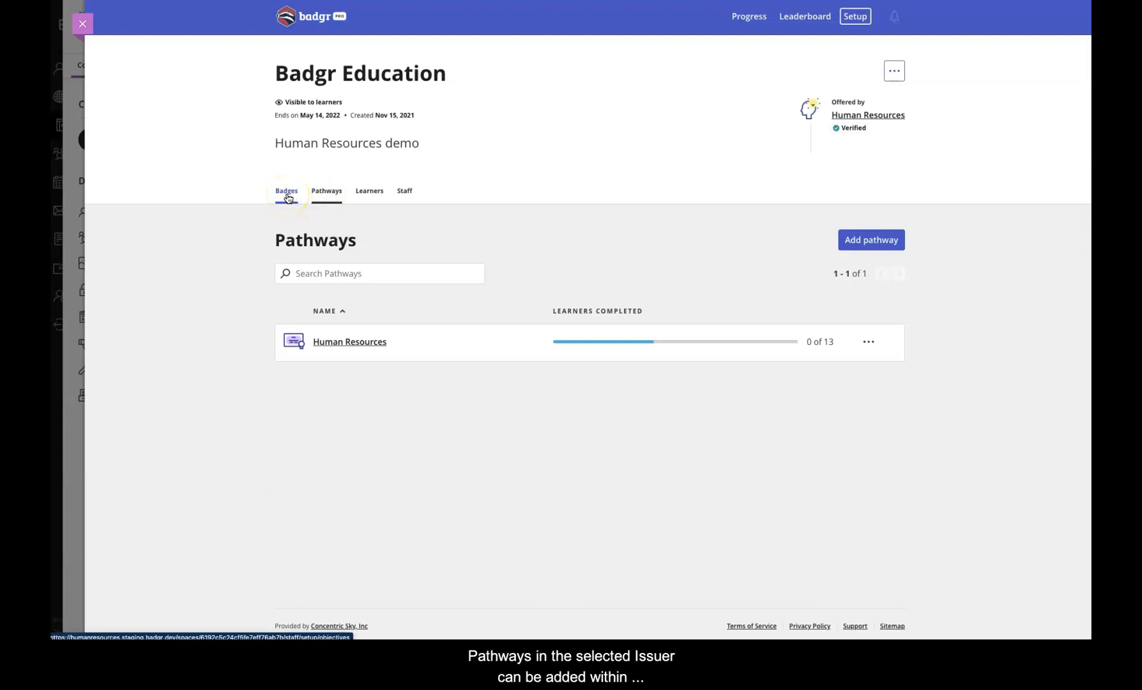
click(286, 191)
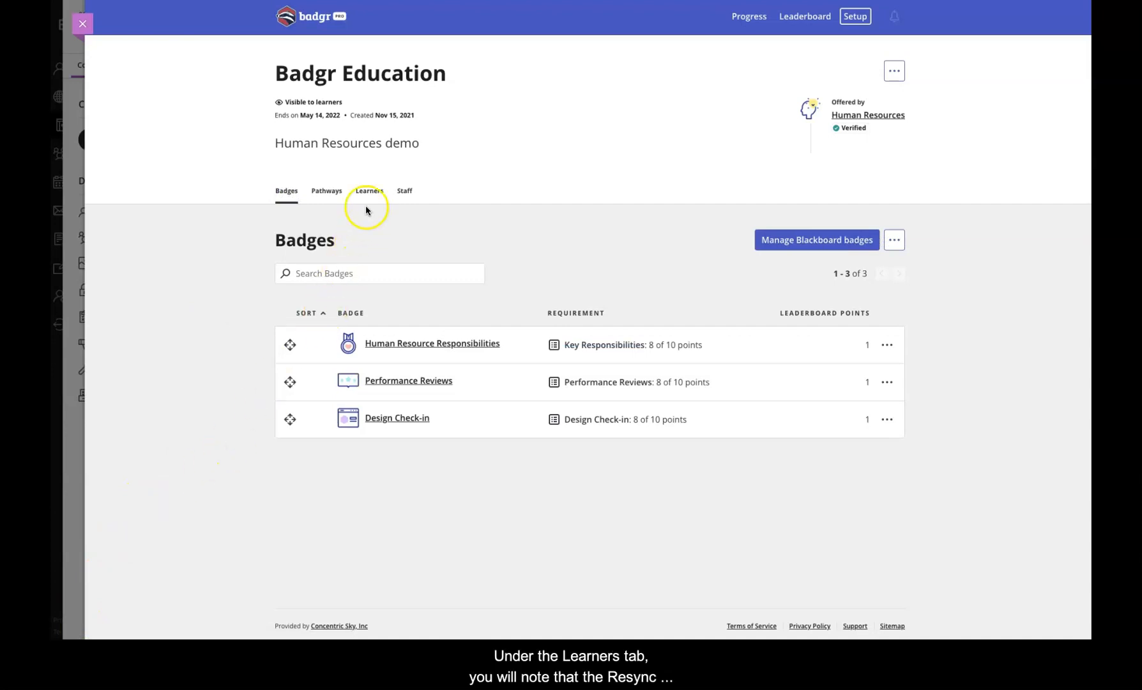
click(368, 191)
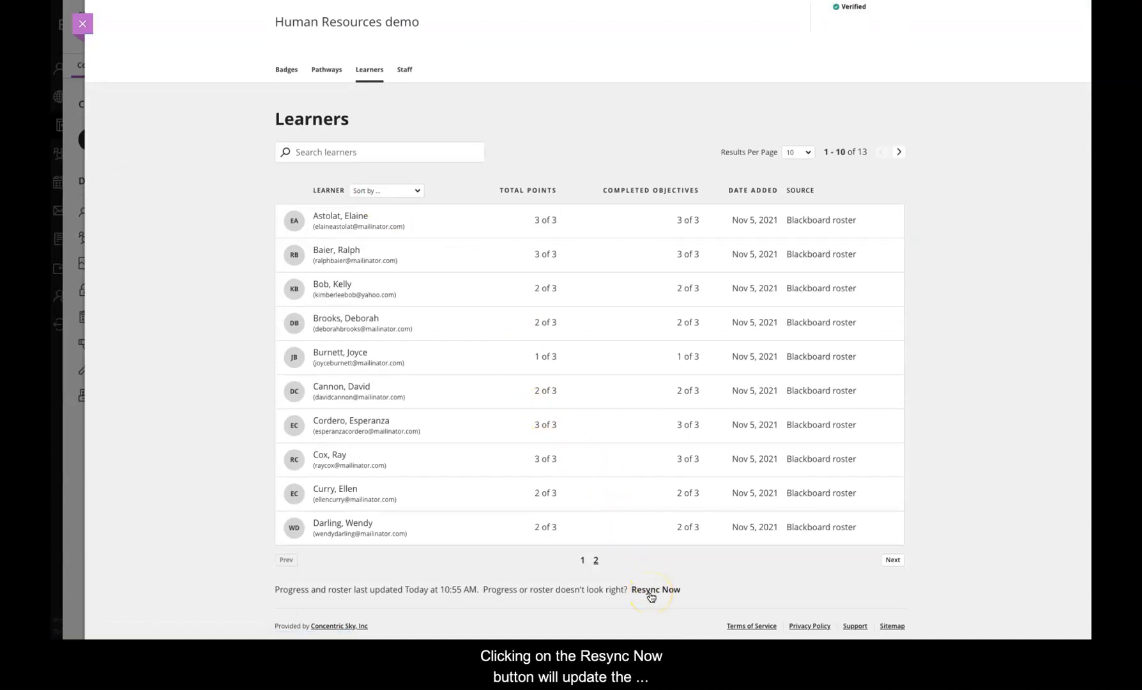
click(655, 589)
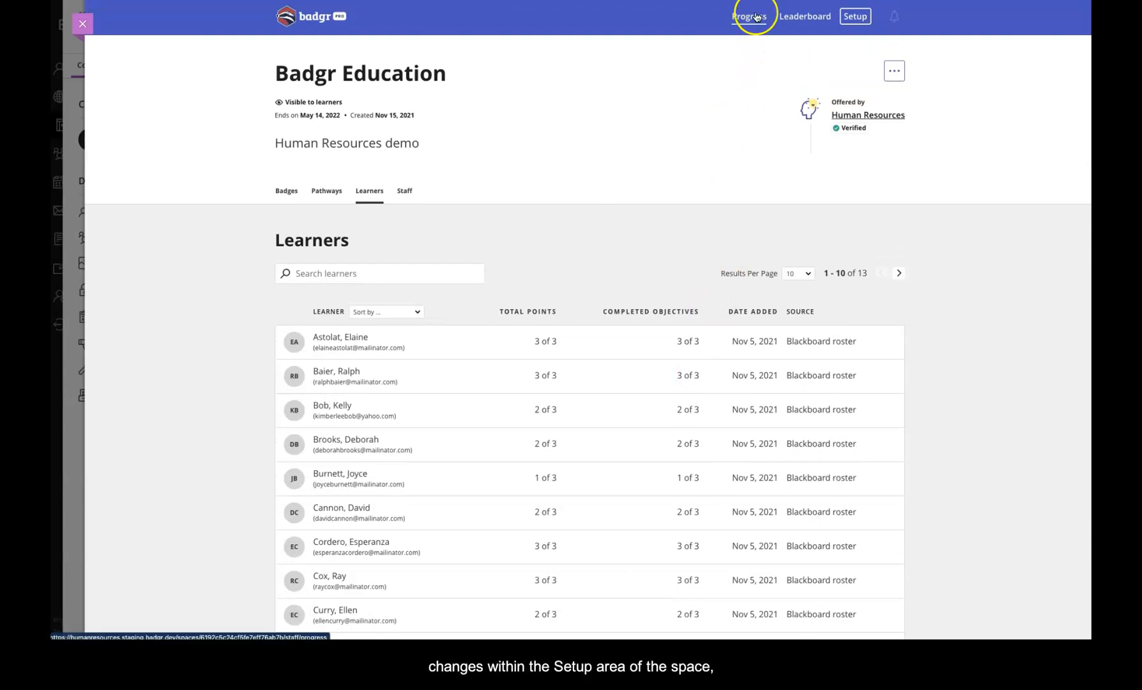
- Show the Progress overview with three badges and the Human Resources pathway at 0 of 13
click(749, 16)
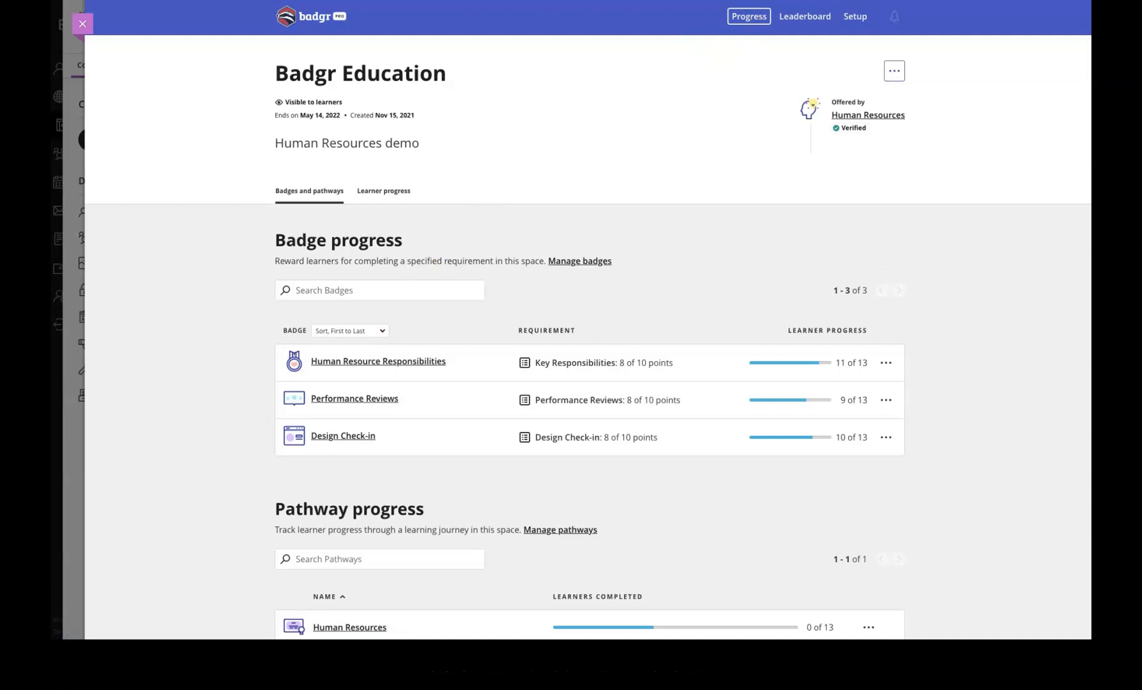
mouse_move(315, 204)
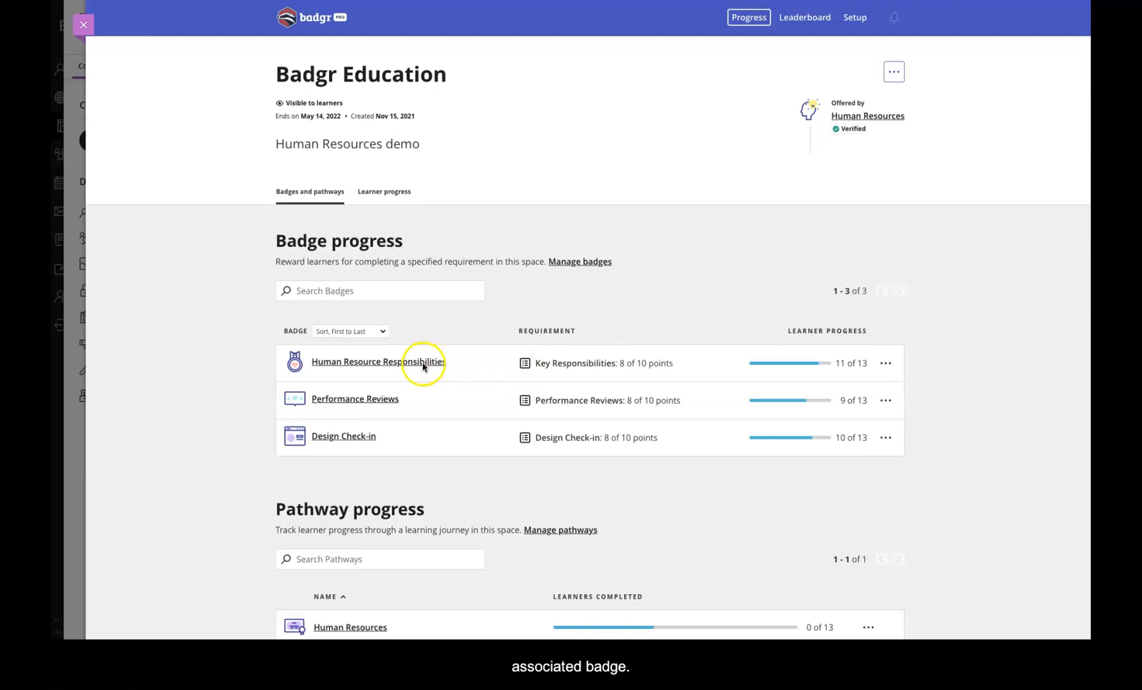
- Review learner progress for Human Resource Responsibilities, then return to badges and pathways progress
click(377, 362)
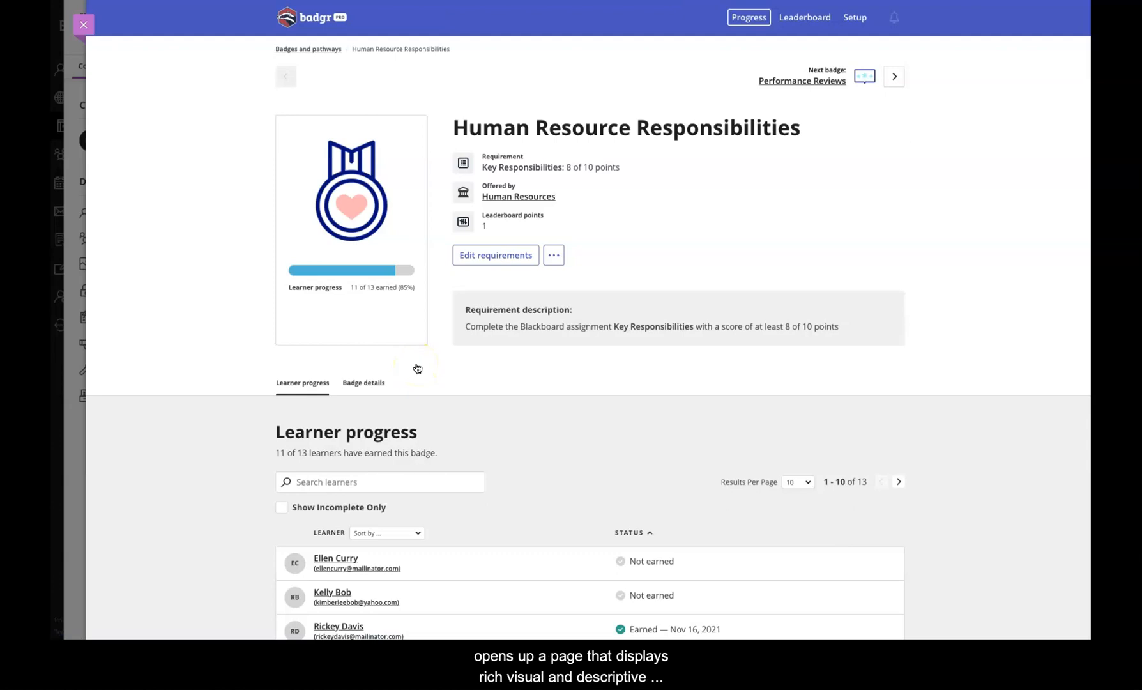
scroll(down, 3)
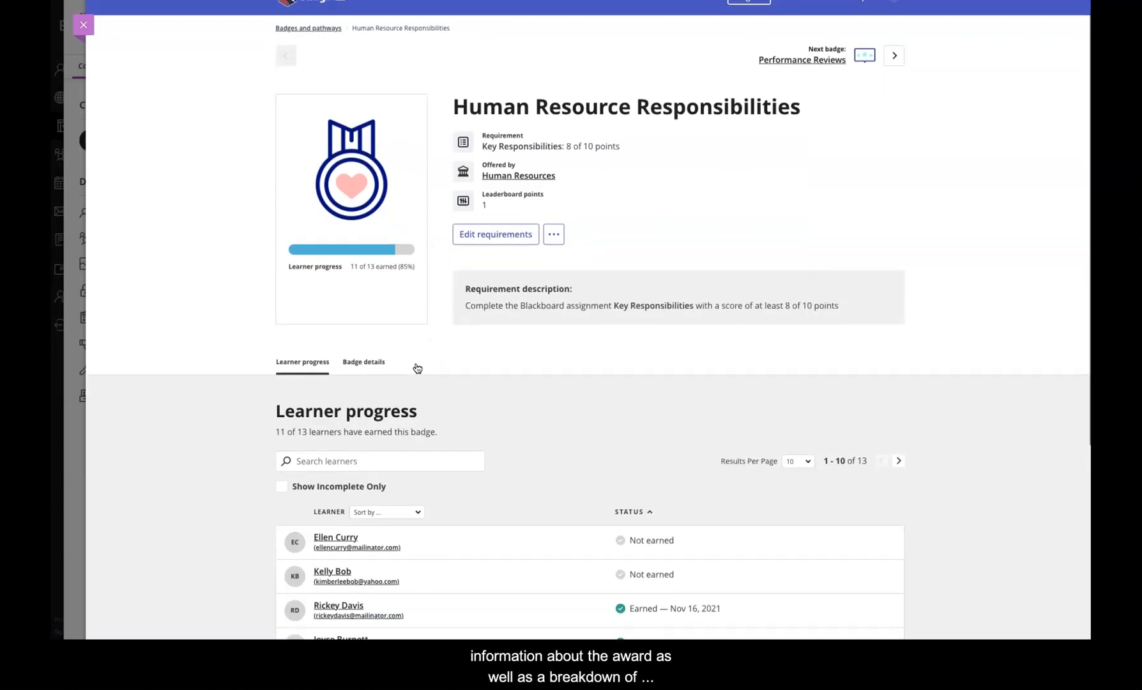
scroll(down, 3)
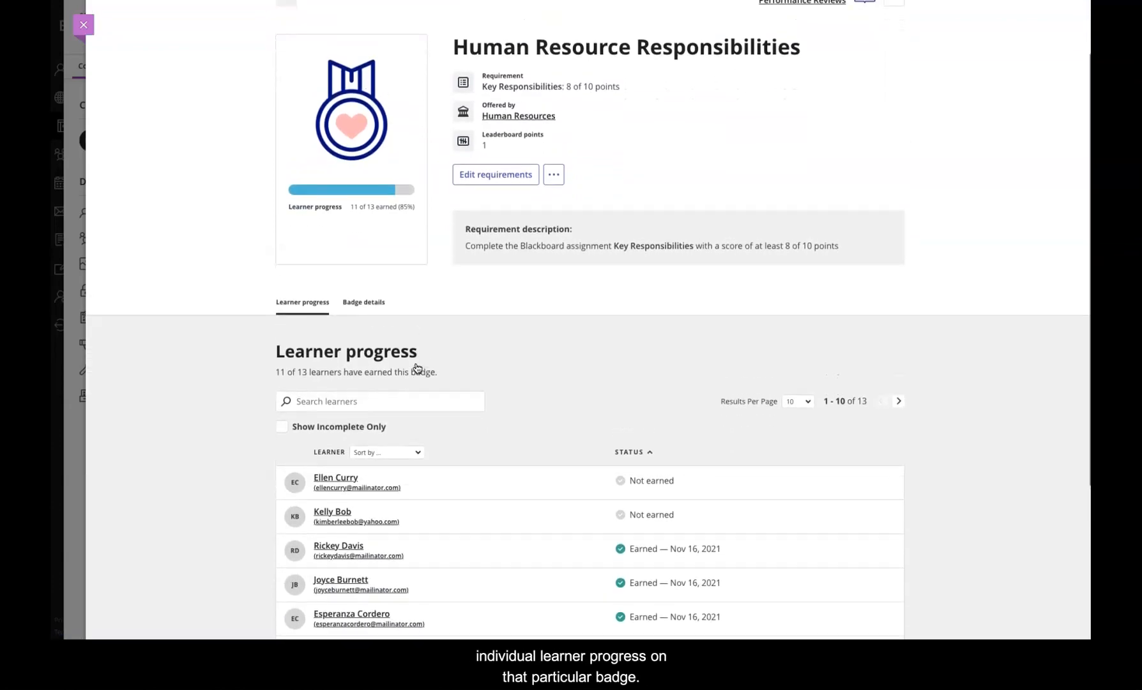
click(383, 190)
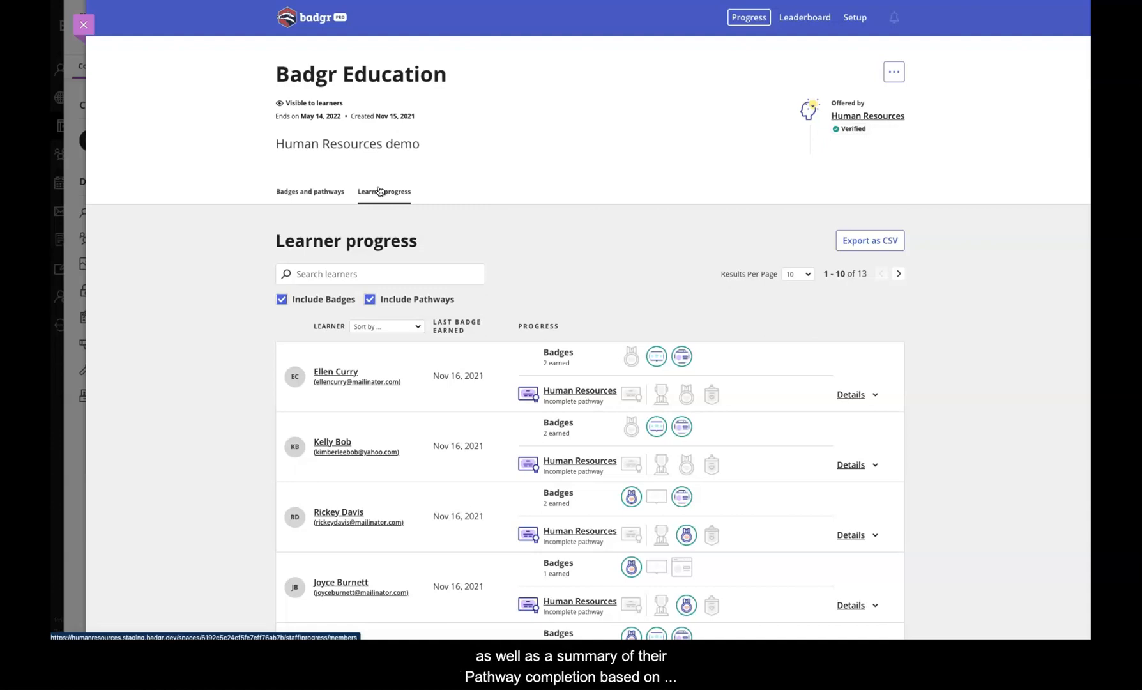
- View progress summarised per learner, then return to Badges and pathways and scroll to Pathway progress
click(335, 371)
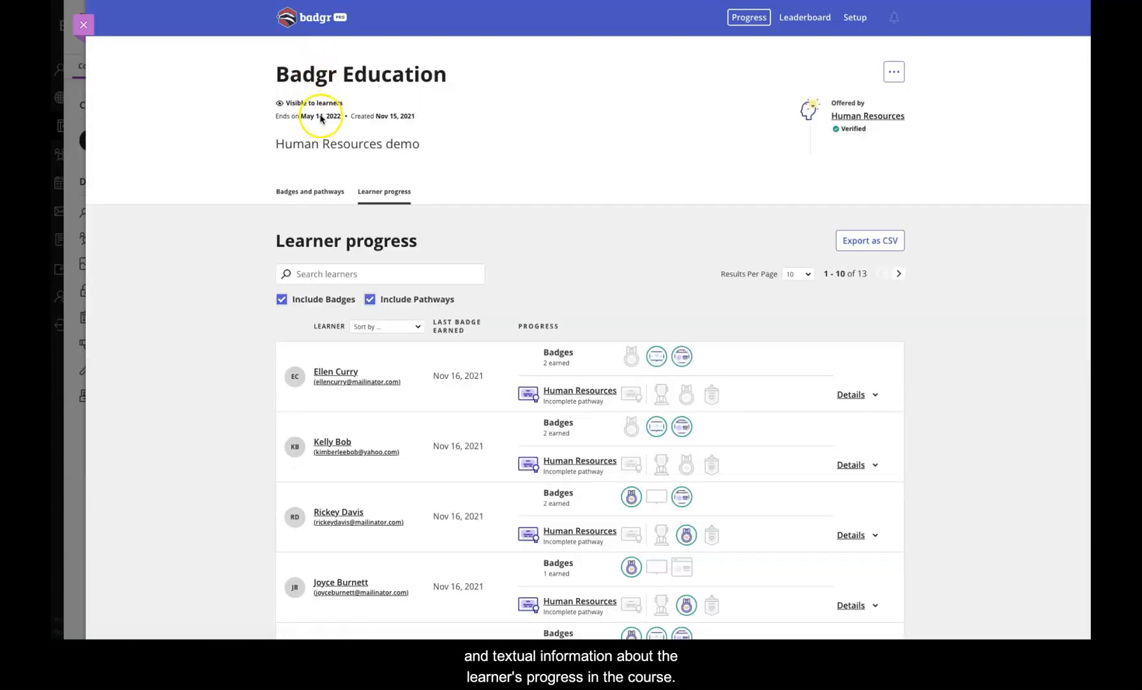
click(309, 192)
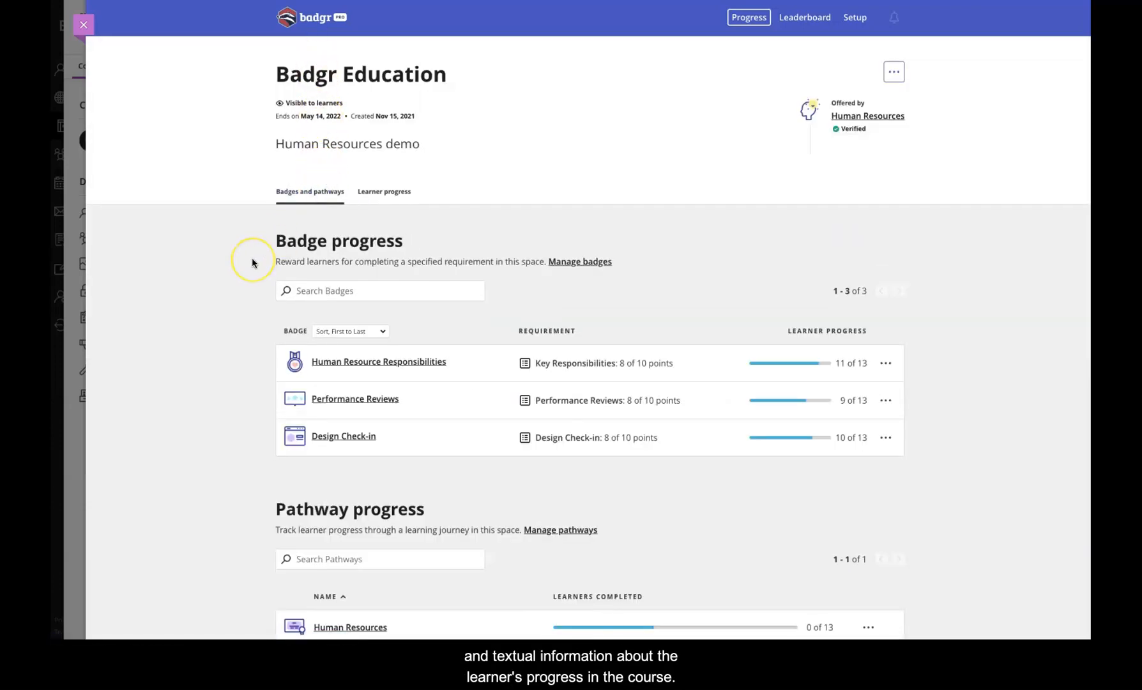
scroll(down, 3)
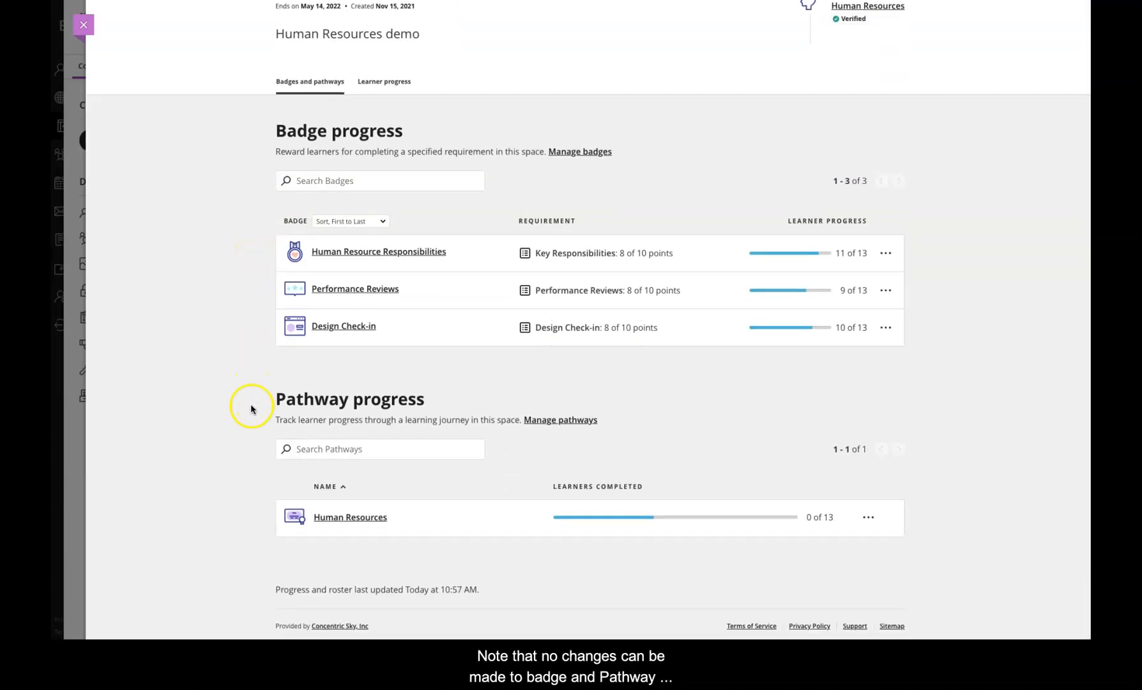